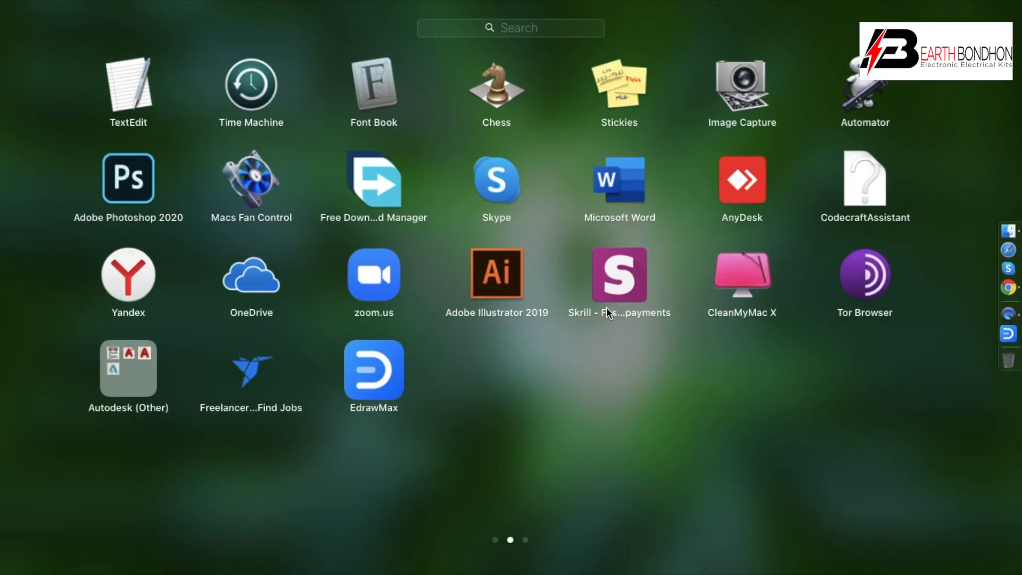
{"action": "mouse_move", "coordinate": [459, 391]}
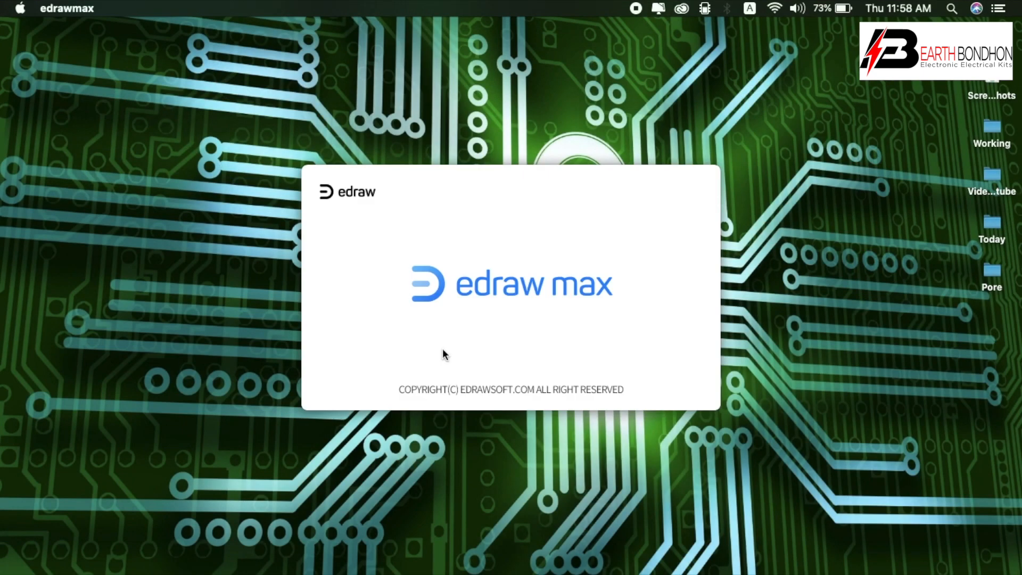
{"action": "mouse_move", "coordinate": [652, 439]}
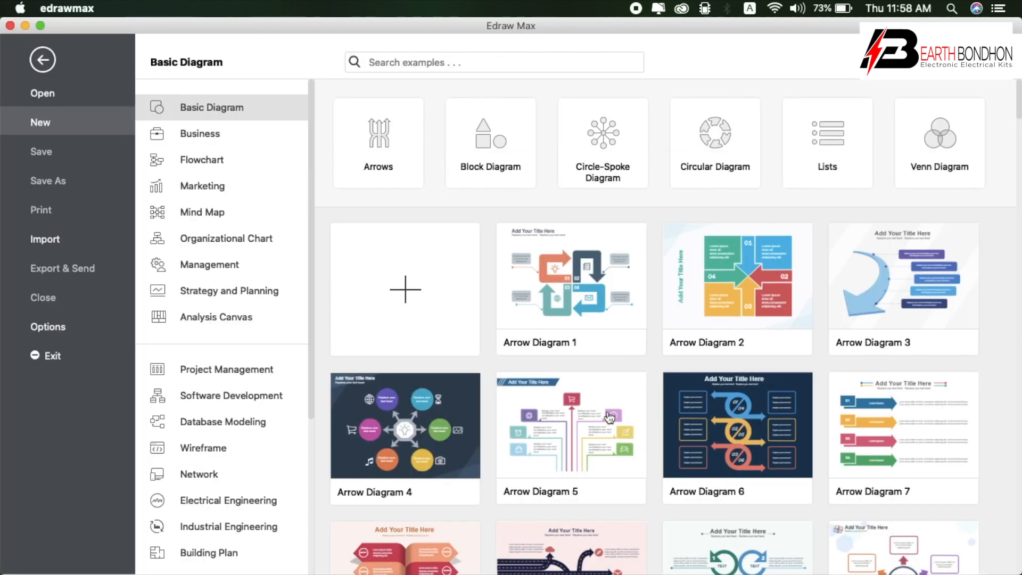
{"action": "mouse_move", "coordinate": [528, 202]}
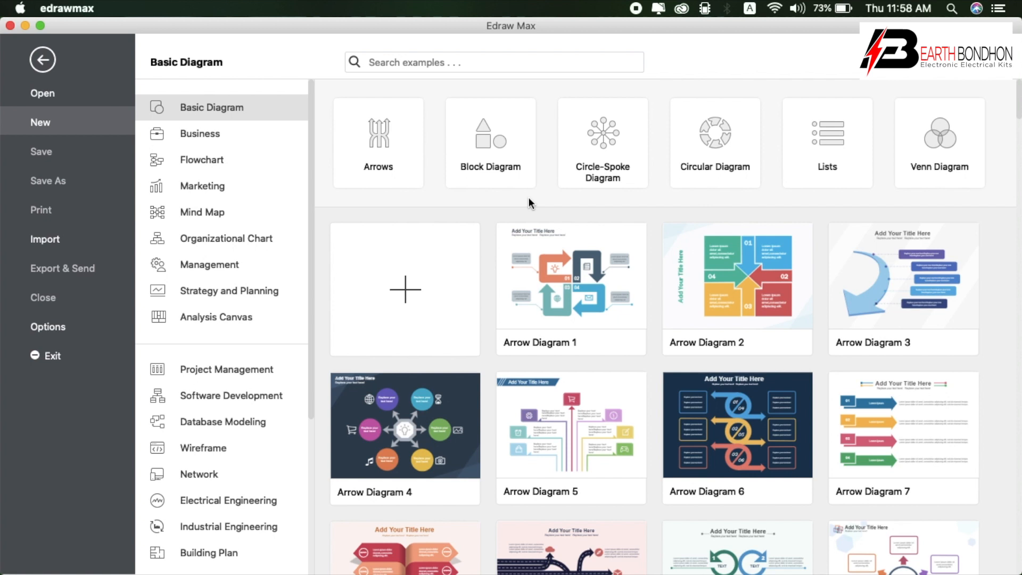
{"action": "mouse_move", "coordinate": [663, 184]}
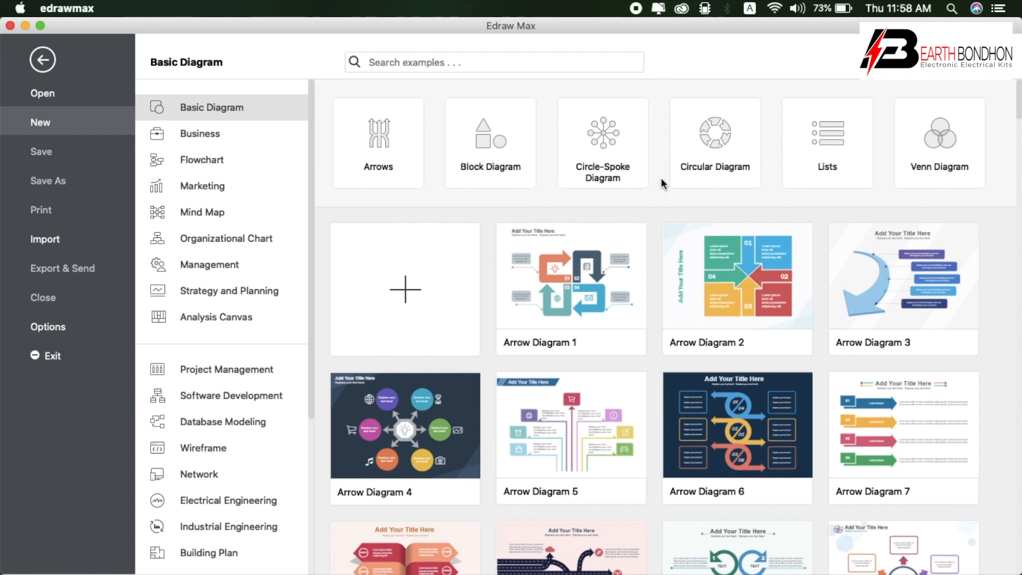
{"action": "mouse_move", "coordinate": [201, 160]}
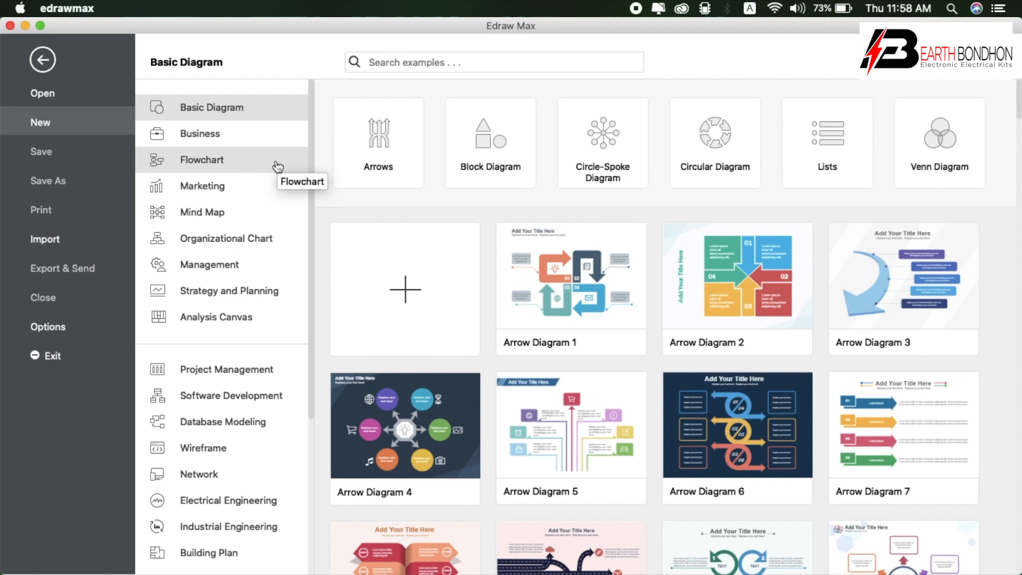
{"action": "mouse_move", "coordinate": [276, 166]}
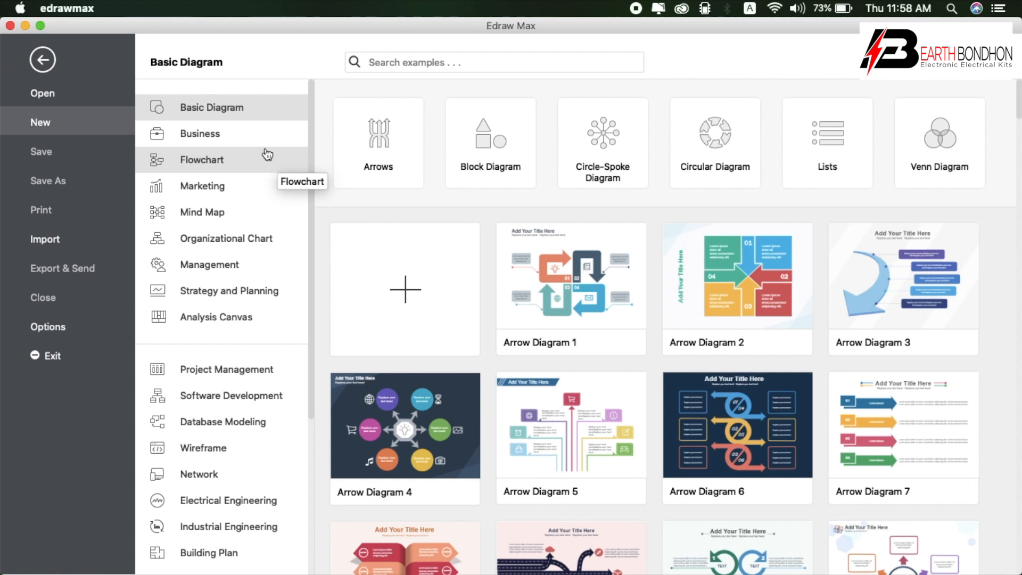
{"action": "mouse_move", "coordinate": [266, 154]}
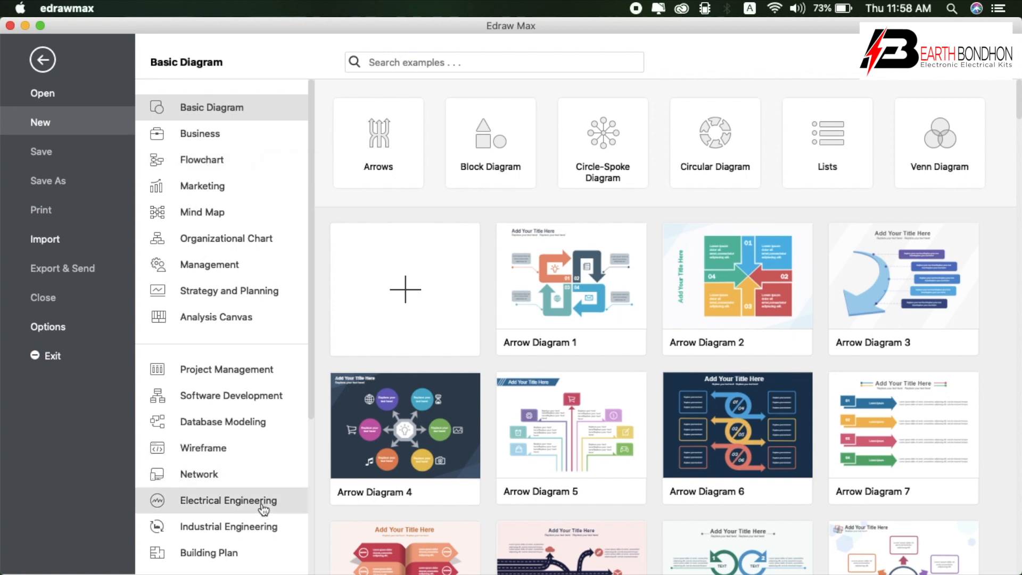
Open the Electrical Engineering category and list its Circuits and Logic templates.
{"action": "left_click", "coordinate": [228, 500]}
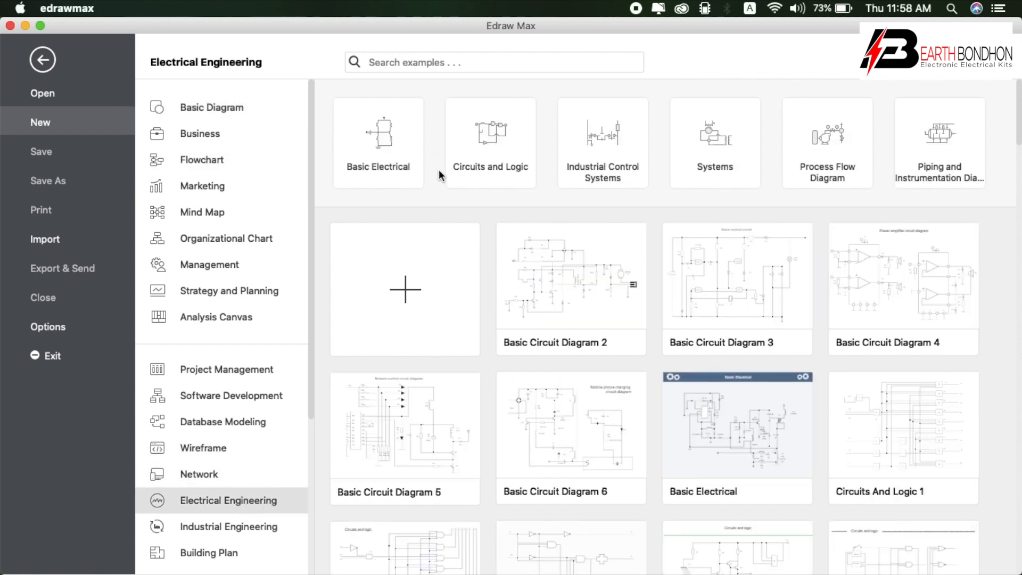
{"action": "mouse_move", "coordinate": [472, 187]}
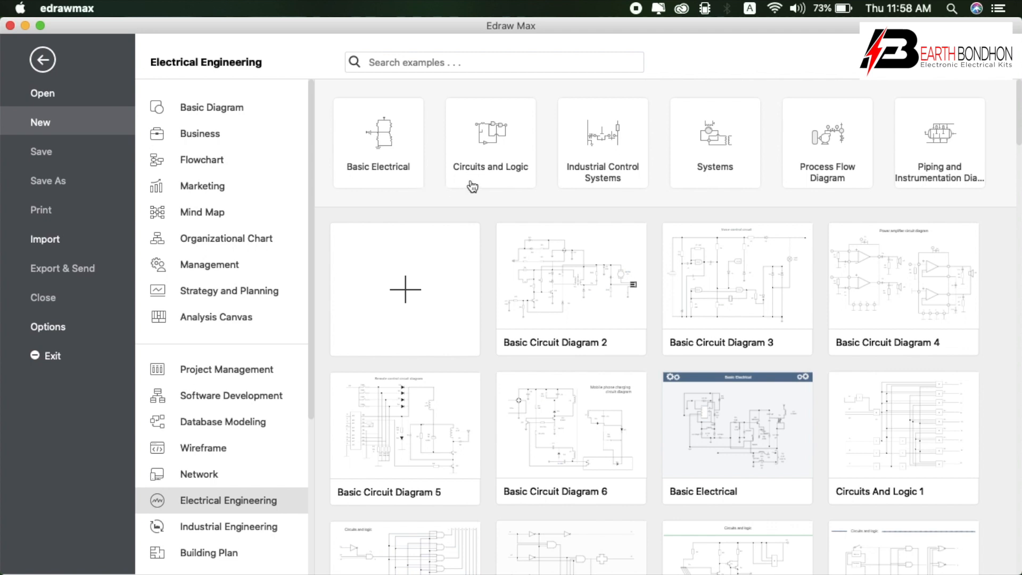
{"action": "mouse_move", "coordinate": [485, 187]}
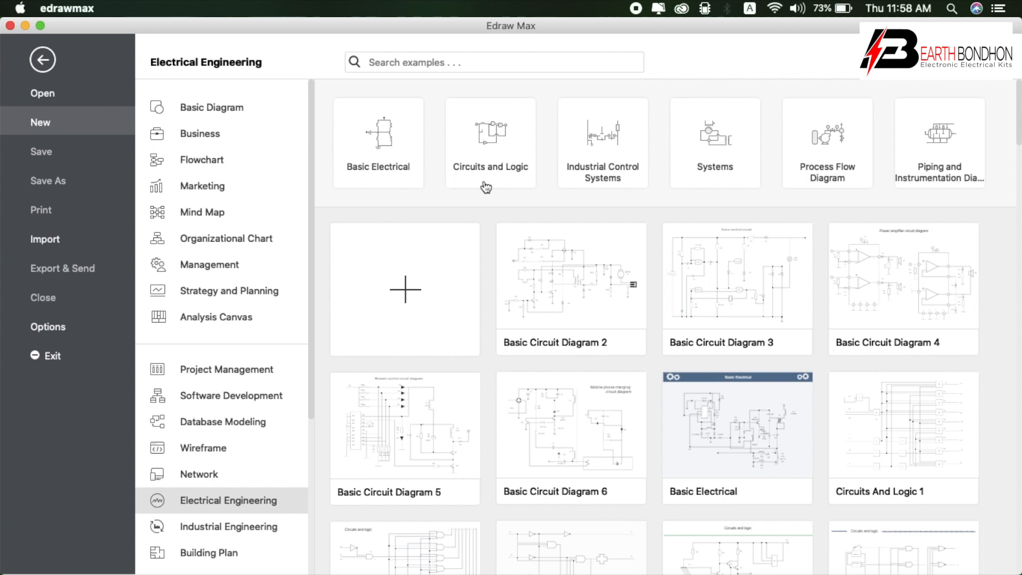
{"action": "left_click", "coordinate": [490, 134]}
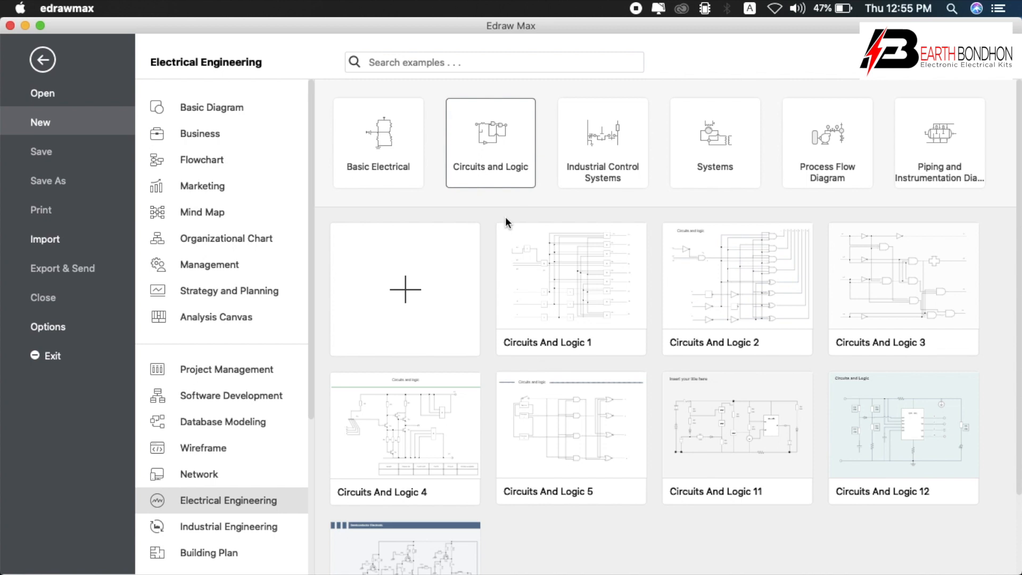
{"action": "mouse_move", "coordinate": [227, 506]}
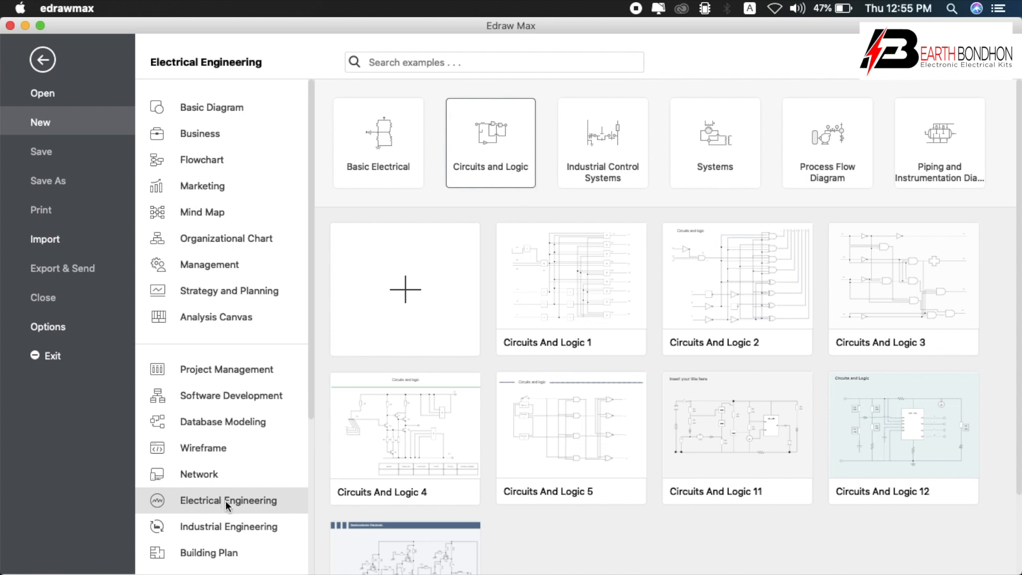
{"action": "mouse_move", "coordinate": [488, 179]}
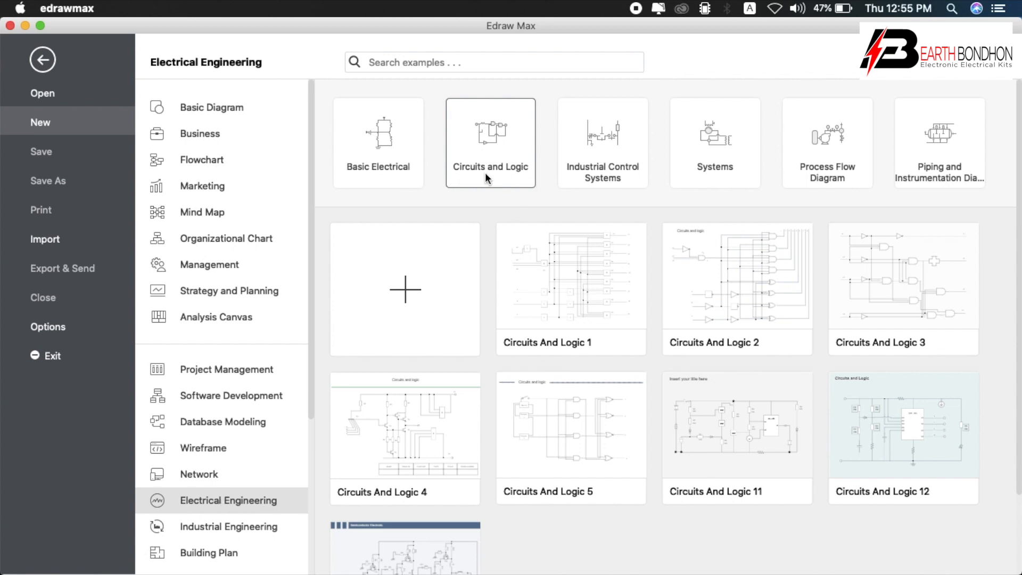
Create an empty drawing from the blank '+' template, with the transmission path library showing.
{"action": "left_click", "coordinate": [404, 288]}
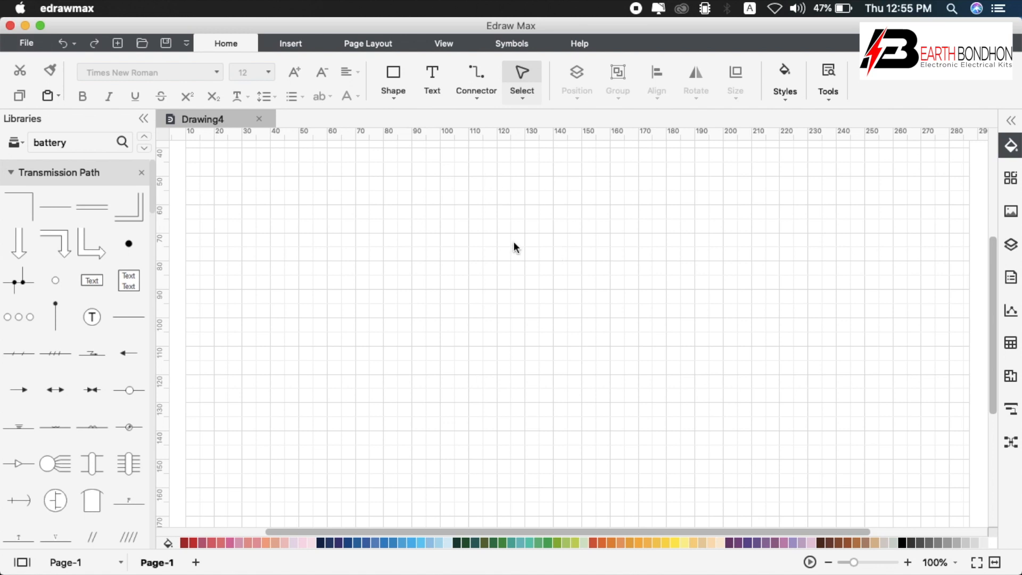
{"action": "mouse_move", "coordinate": [70, 308]}
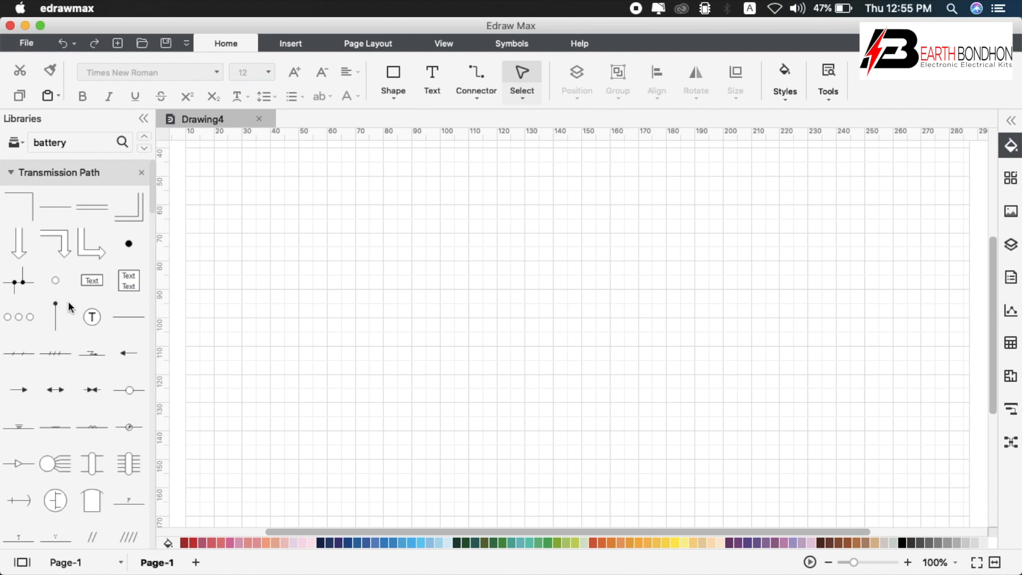
{"action": "mouse_move", "coordinate": [277, 48]}
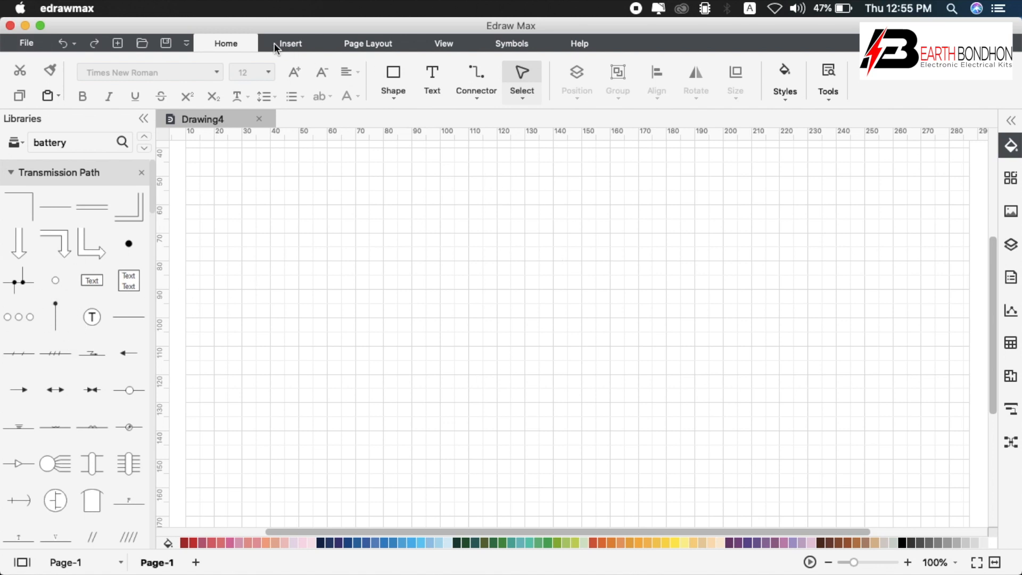
{"action": "mouse_move", "coordinate": [70, 322]}
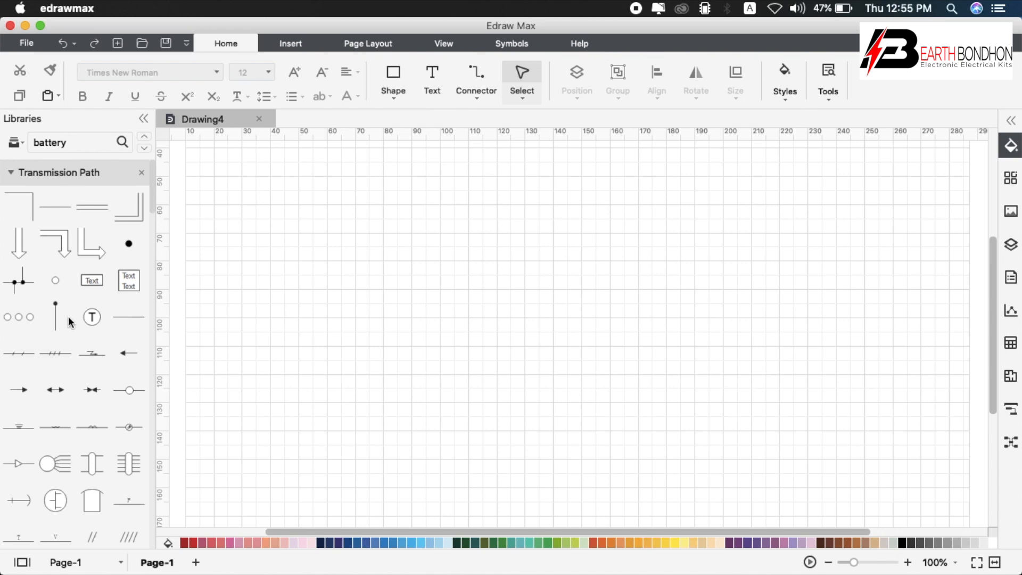
{"action": "mouse_move", "coordinate": [597, 51]}
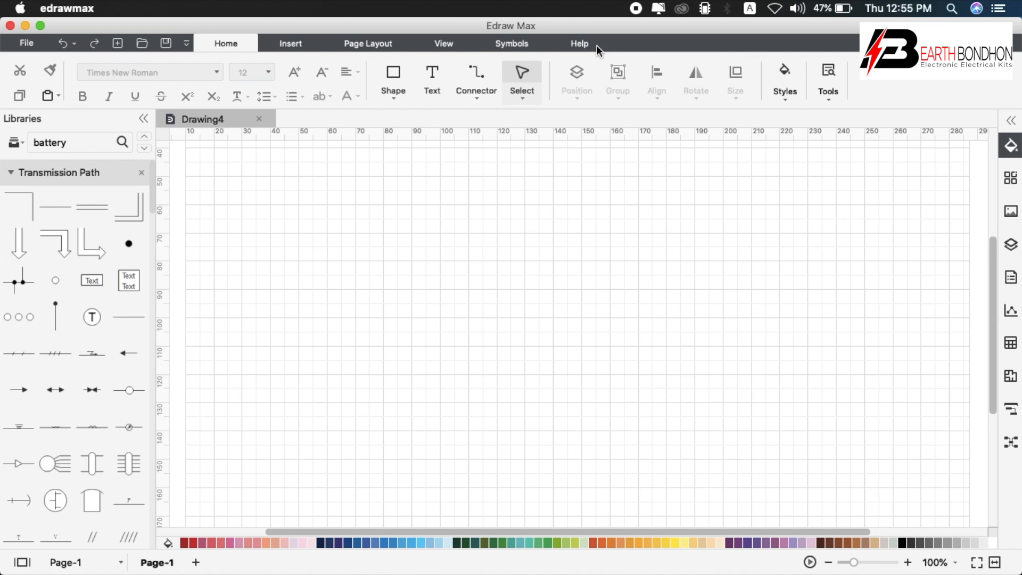
{"action": "mouse_move", "coordinate": [20, 203]}
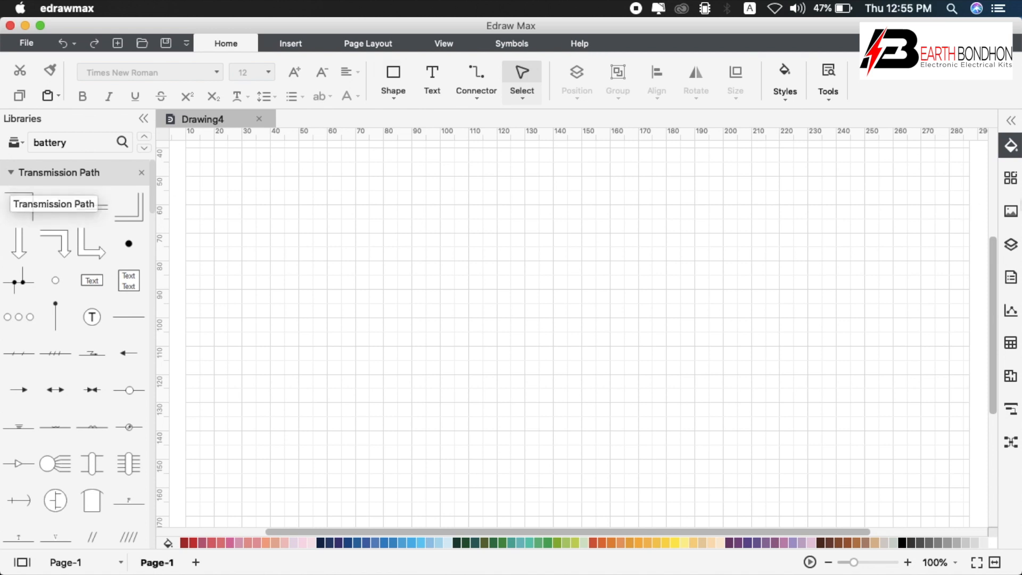
{"action": "left_click", "coordinate": [804, 145]}
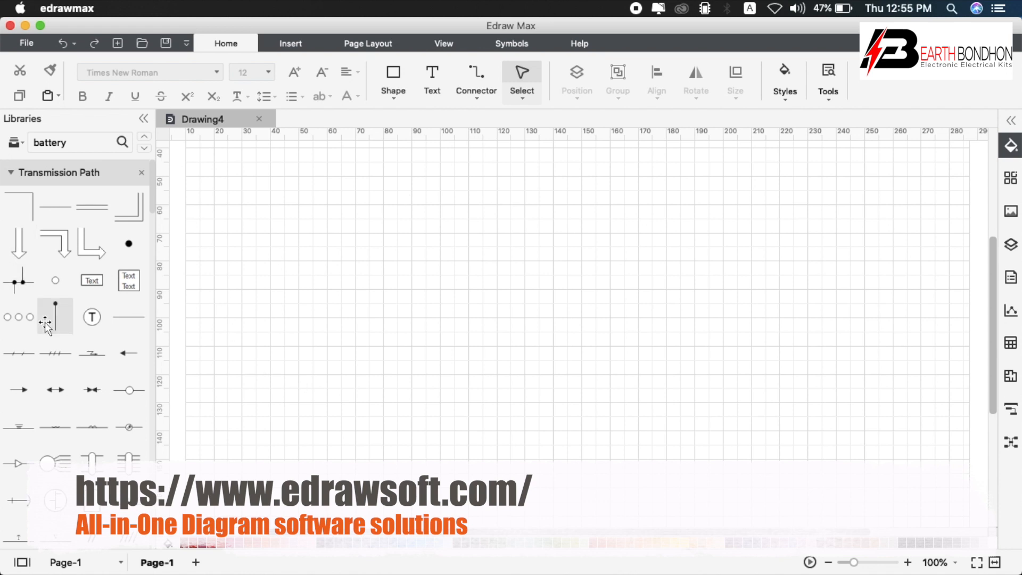
{"action": "mouse_move", "coordinate": [55, 318]}
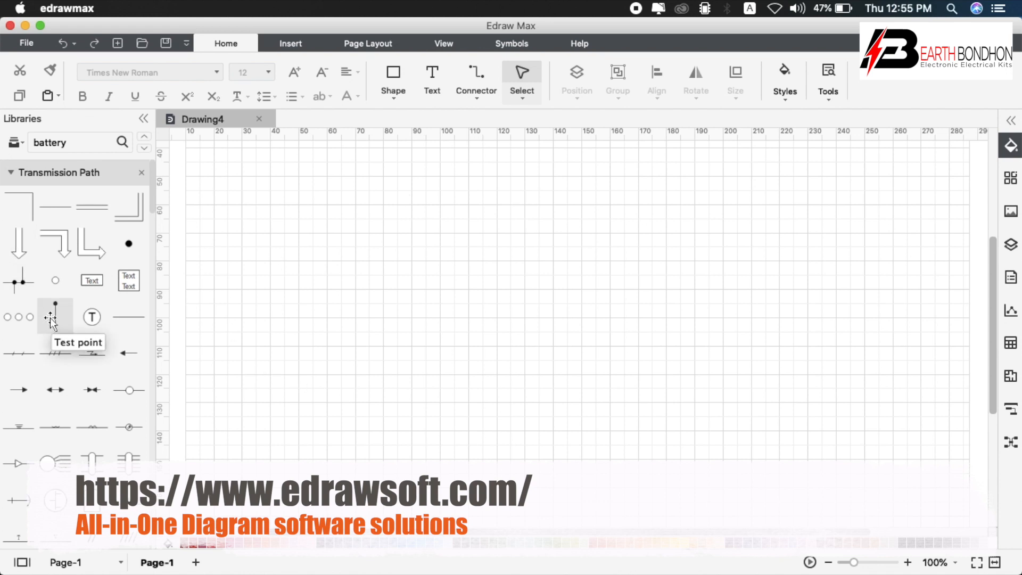
{"action": "mouse_move", "coordinate": [432, 78]}
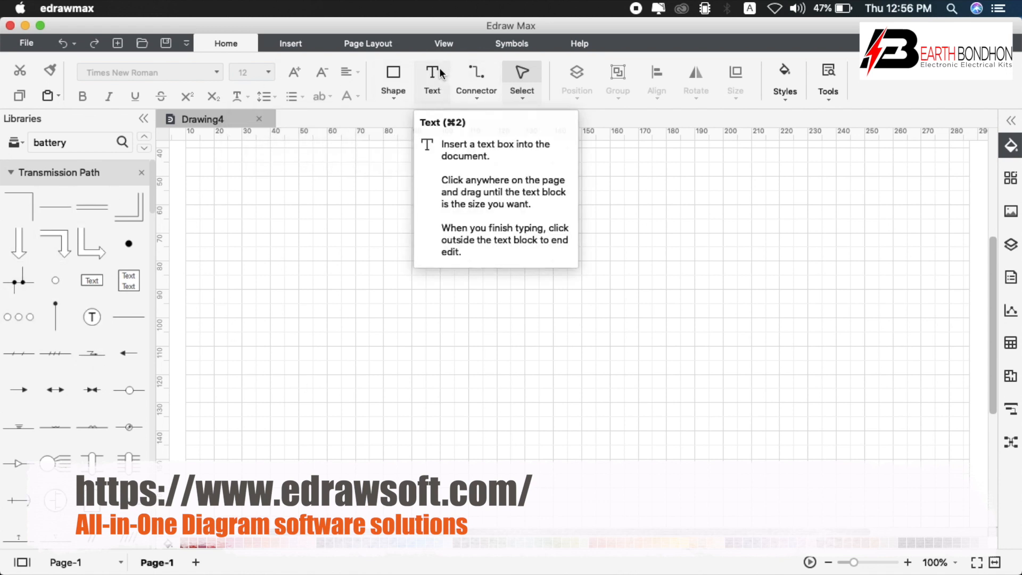
Add a text box near the top titled 'Simple 12V Battery Charger Circuit'.
{"action": "left_click_drag", "start_coordinate": [422, 162], "coordinate": [803, 247]}
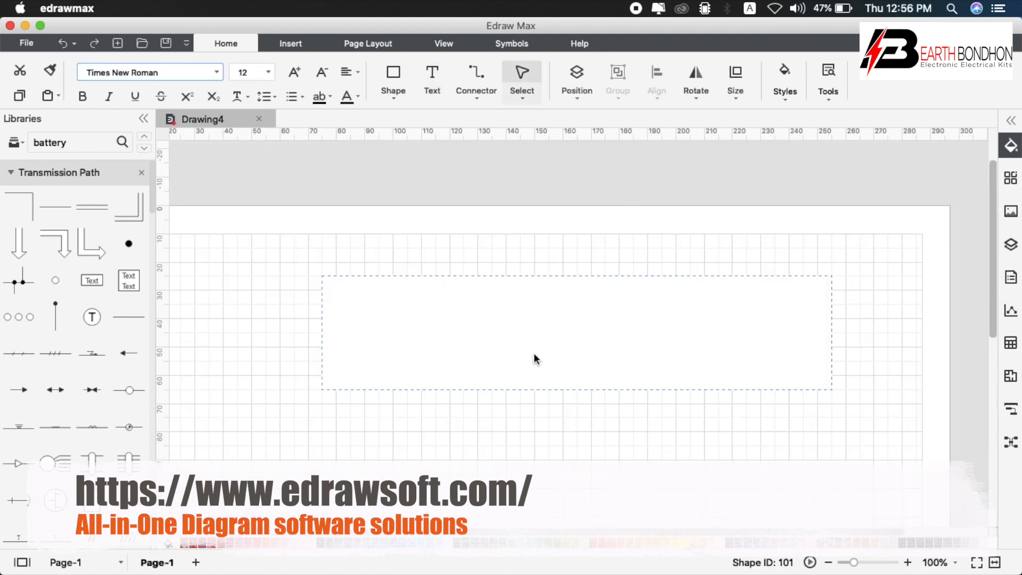
{"action": "type", "text": "Simpl"}
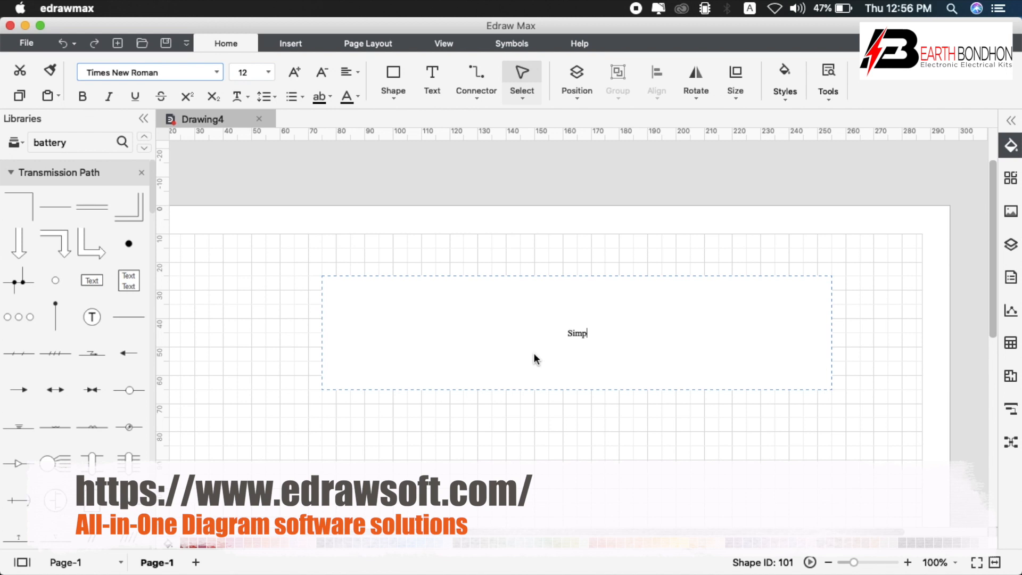
{"action": "type", "text": "e"}
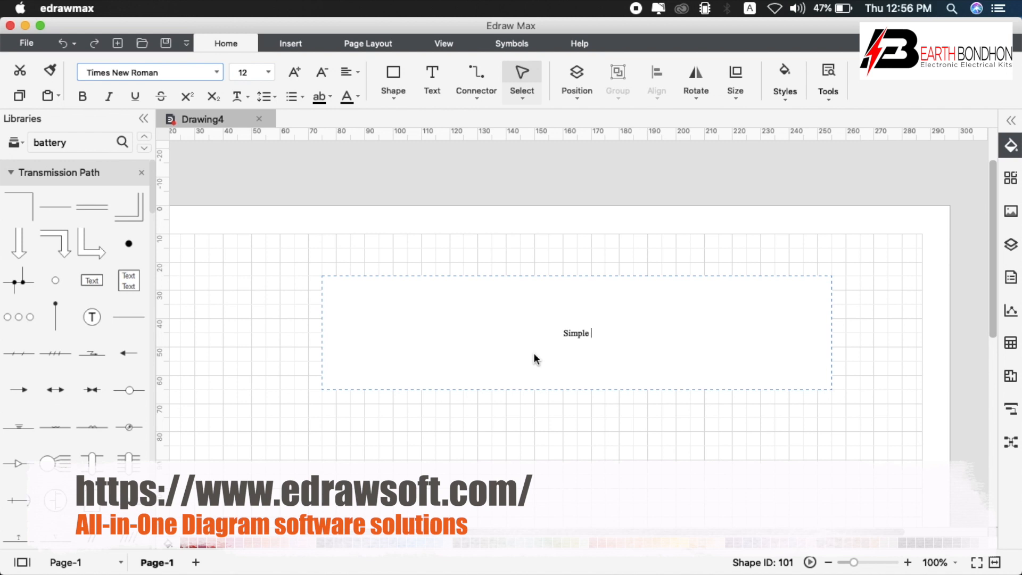
{"action": "type", "text": "12V Battery Charger Circuit"}
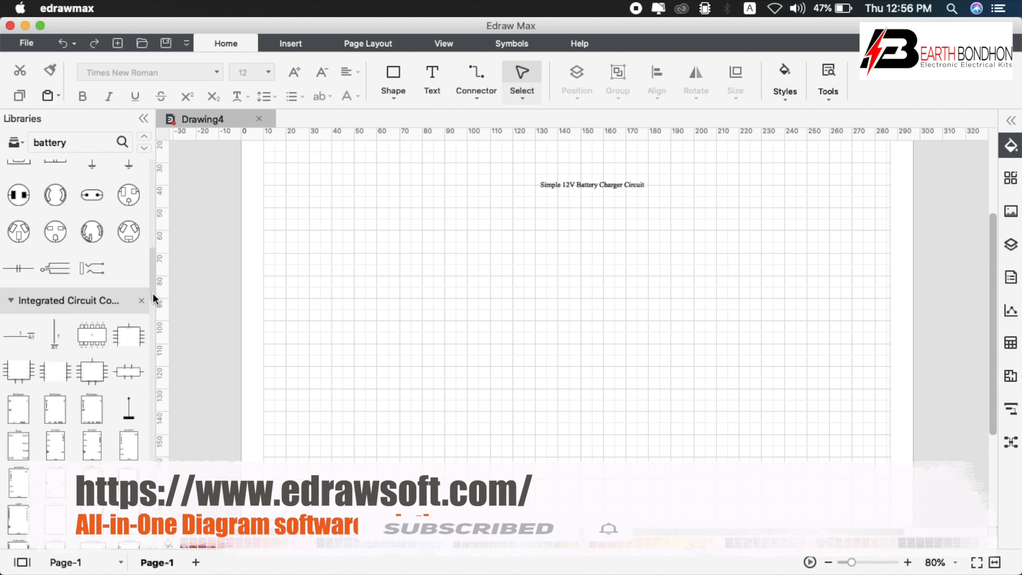
Search the libraries for 'trans' and place the AC source, transformer and diode symbols.
{"action": "scroll", "scroll_direction": "down", "scroll_amount": 3}
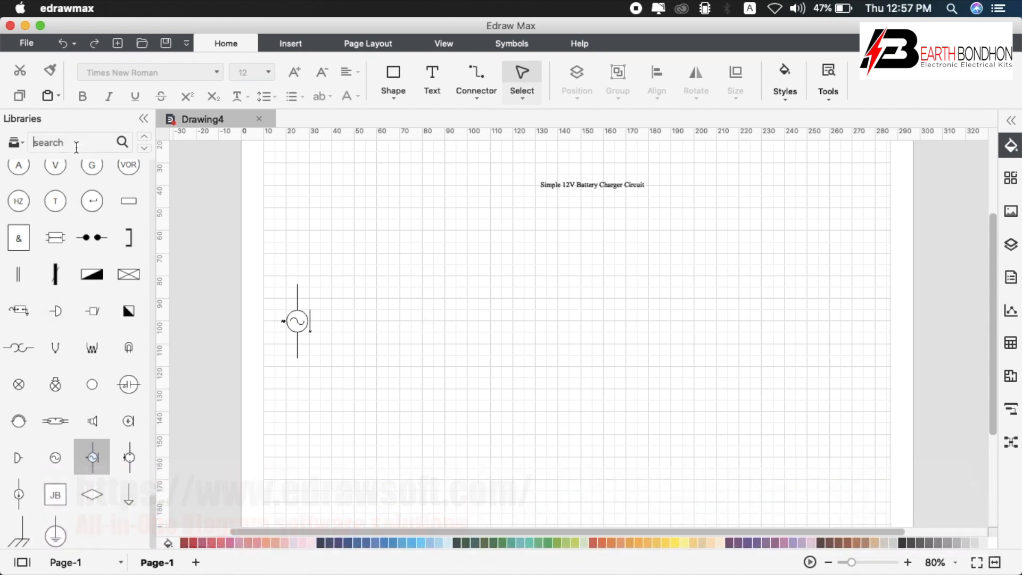
{"action": "type", "text": "trans"}
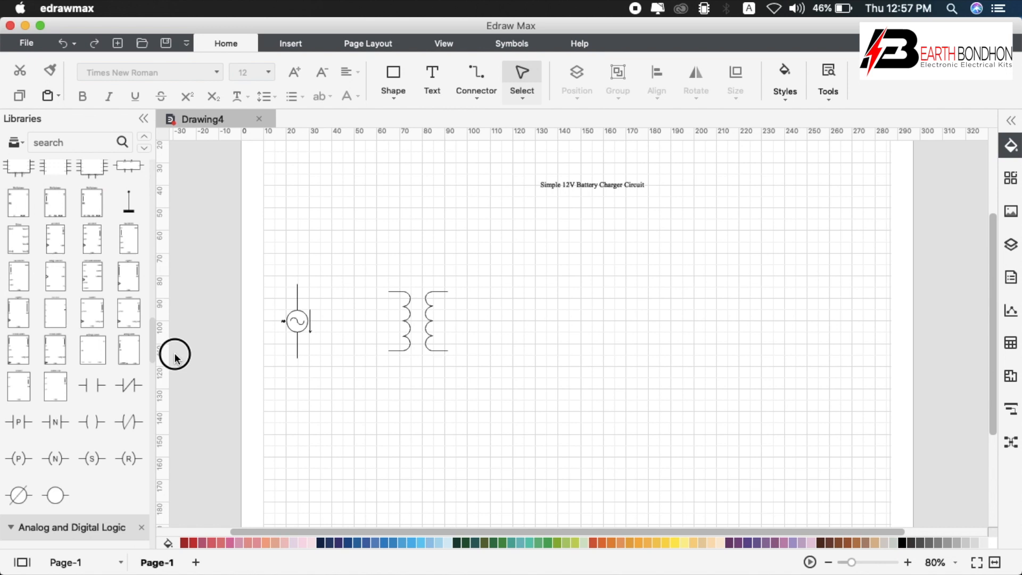
{"action": "scroll", "scroll_direction": "down", "scroll_amount": 3}
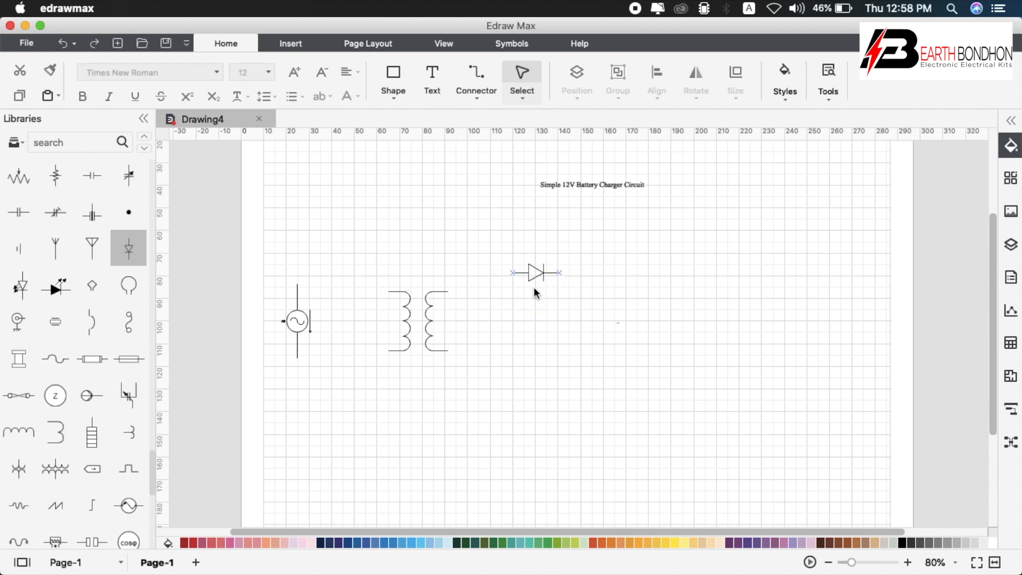
Duplicate the diode downward into a column of four diodes beside the transformer.
{"action": "left_click", "coordinate": [538, 272]}
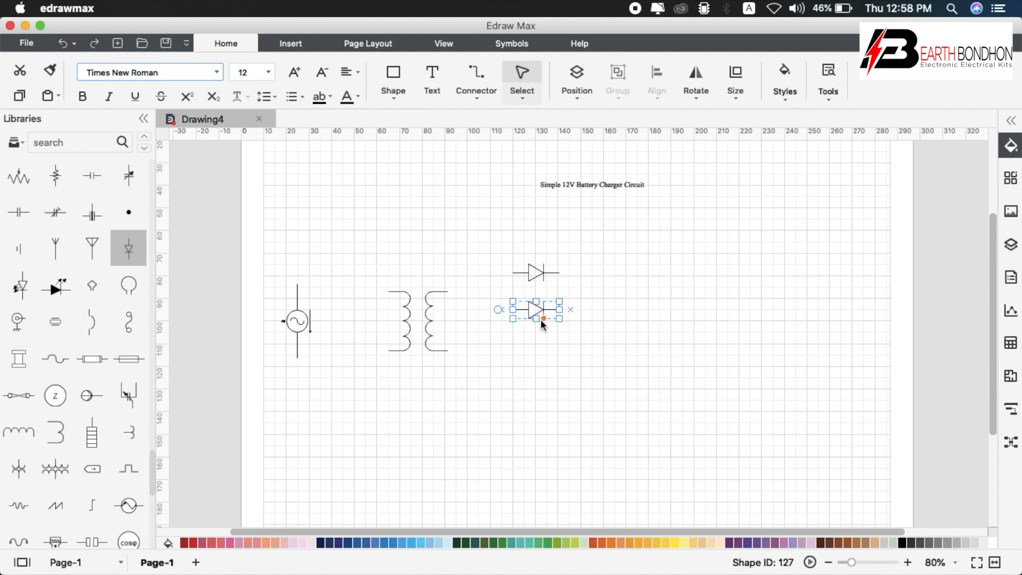
{"action": "left_click_drag", "start_coordinate": [536, 310], "coordinate": [543, 332]}
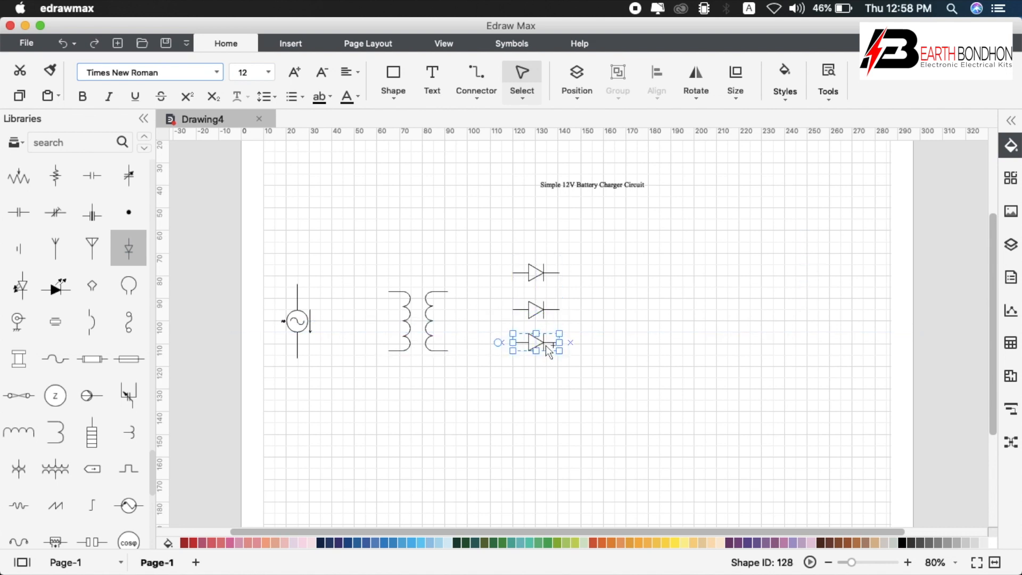
{"action": "left_click_drag", "start_coordinate": [540, 342], "coordinate": [541, 377]}
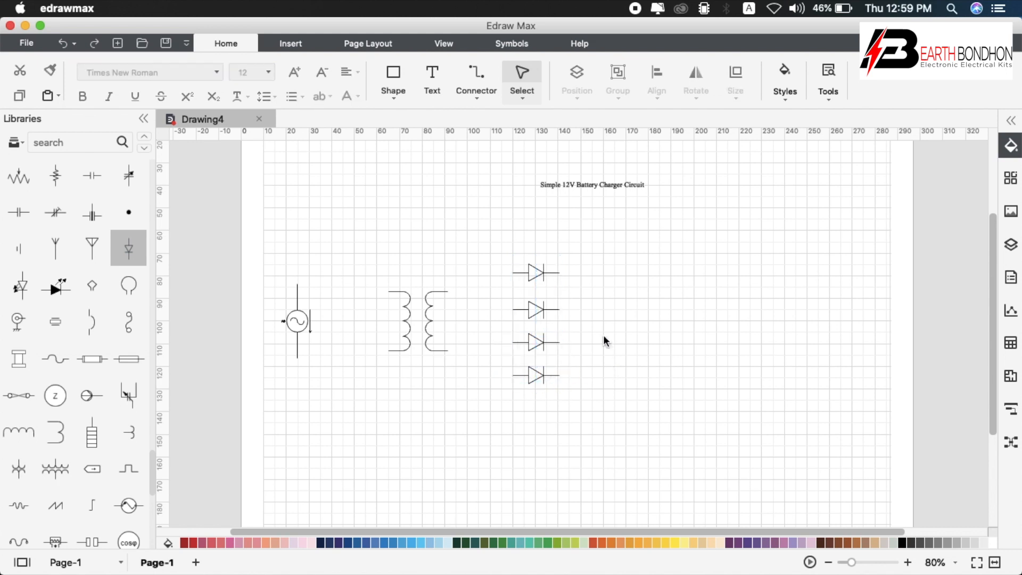
{"action": "mouse_move", "coordinate": [436, 125]}
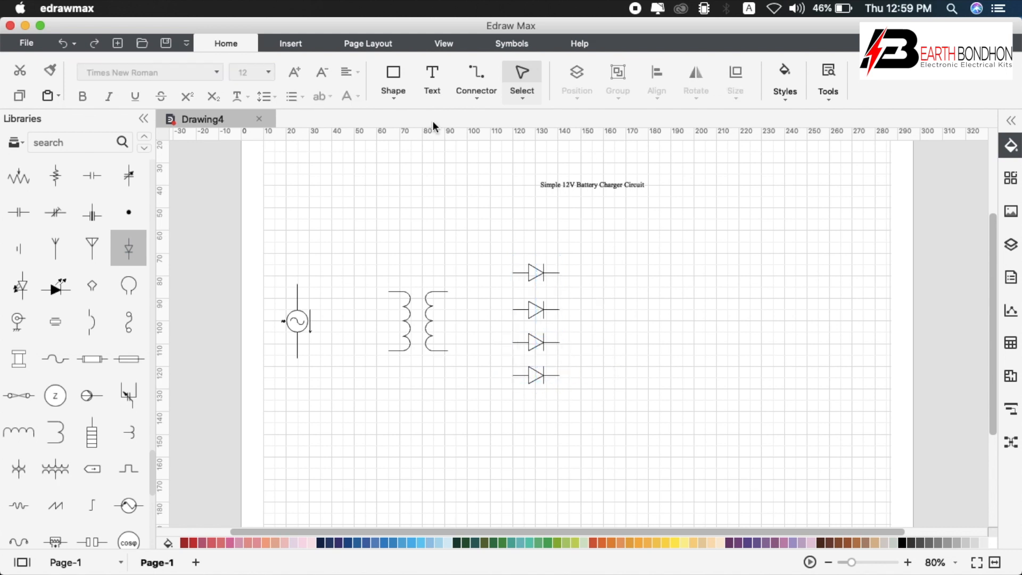
{"action": "mouse_move", "coordinate": [18, 213]}
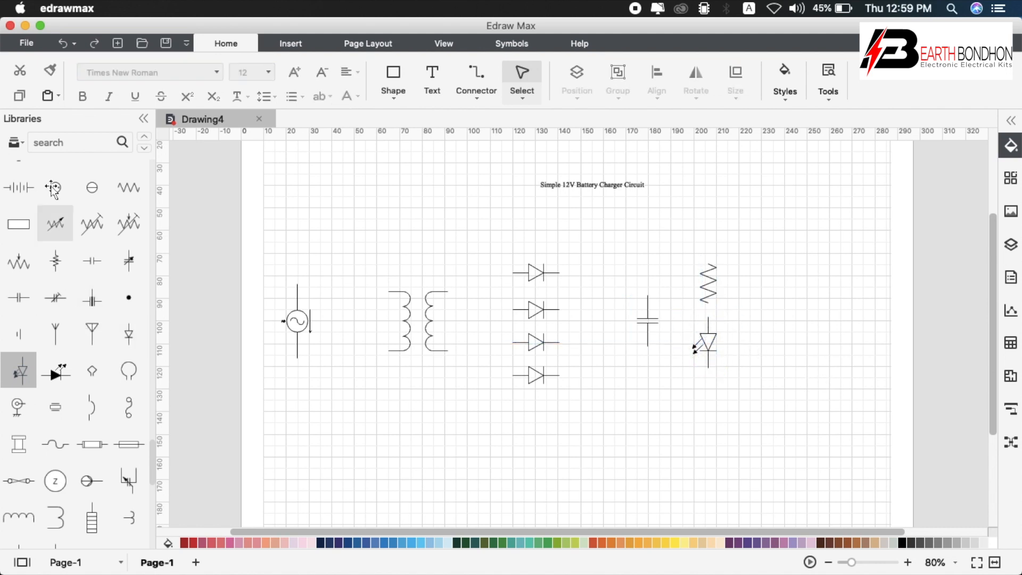
Search for 'sw' and 'fuse', placing the switch, battery and fuse symbols on the page.
{"action": "type", "text": "switch"}
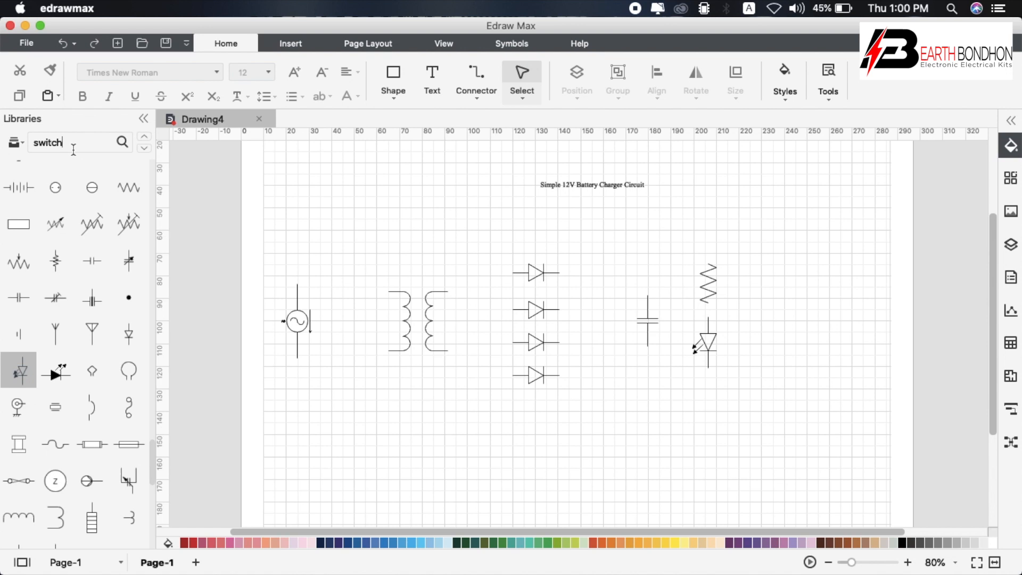
{"action": "left_click", "coordinate": [122, 142]}
{"action": "type", "text": "Battery"}
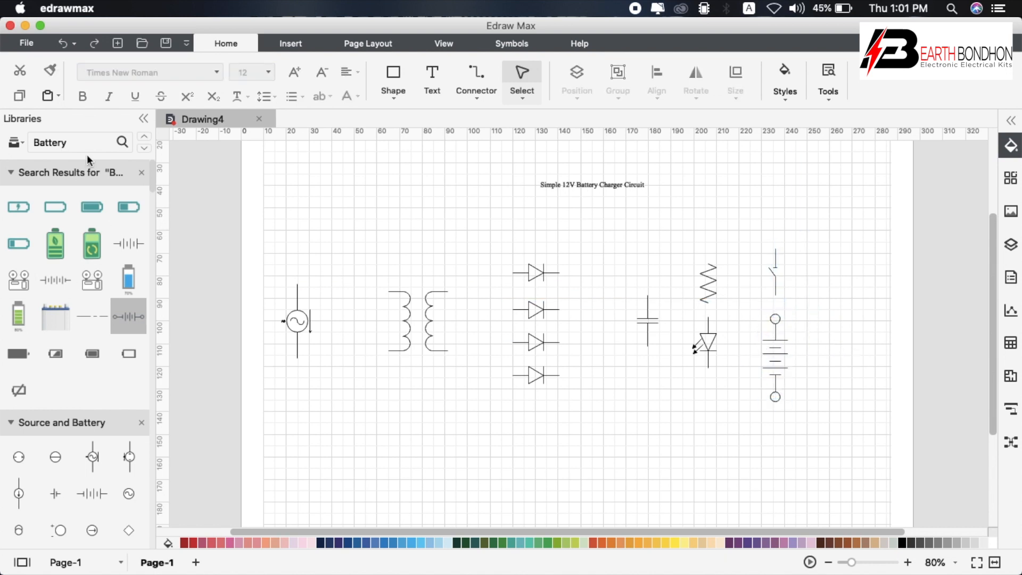
{"action": "left_click", "coordinate": [72, 143]}
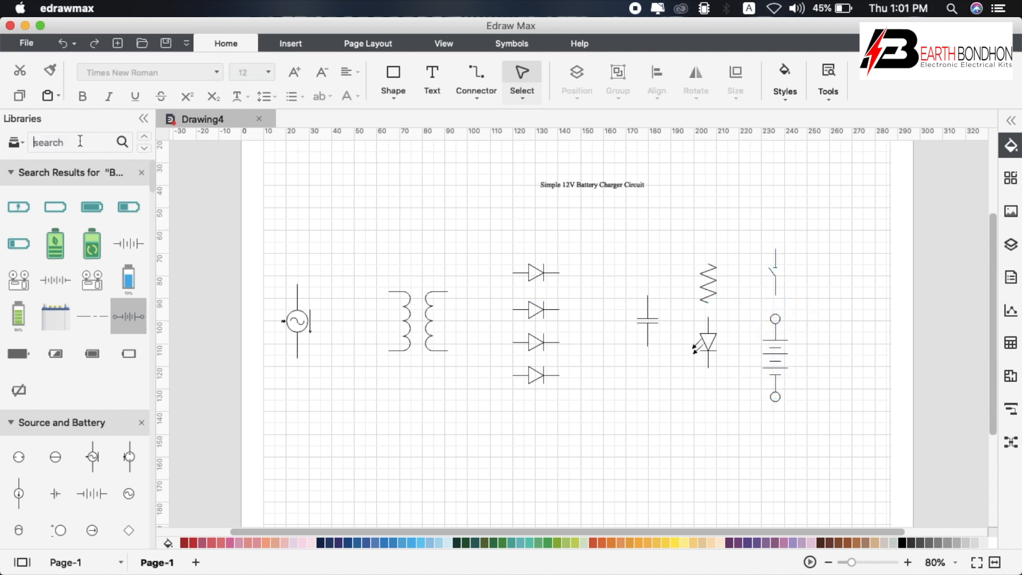
{"action": "type", "text": "fuse"}
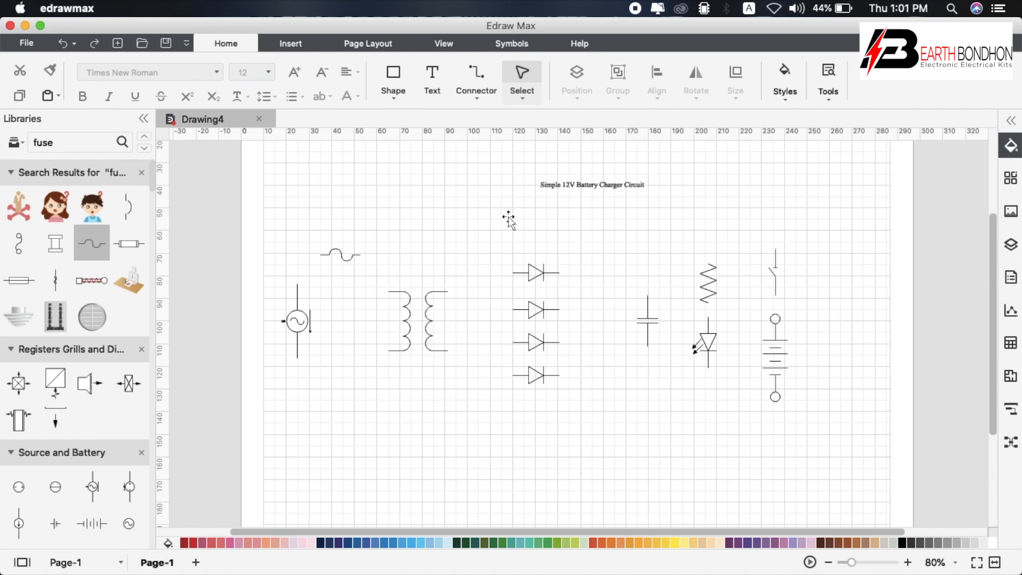
{"action": "left_click", "coordinate": [339, 254]}
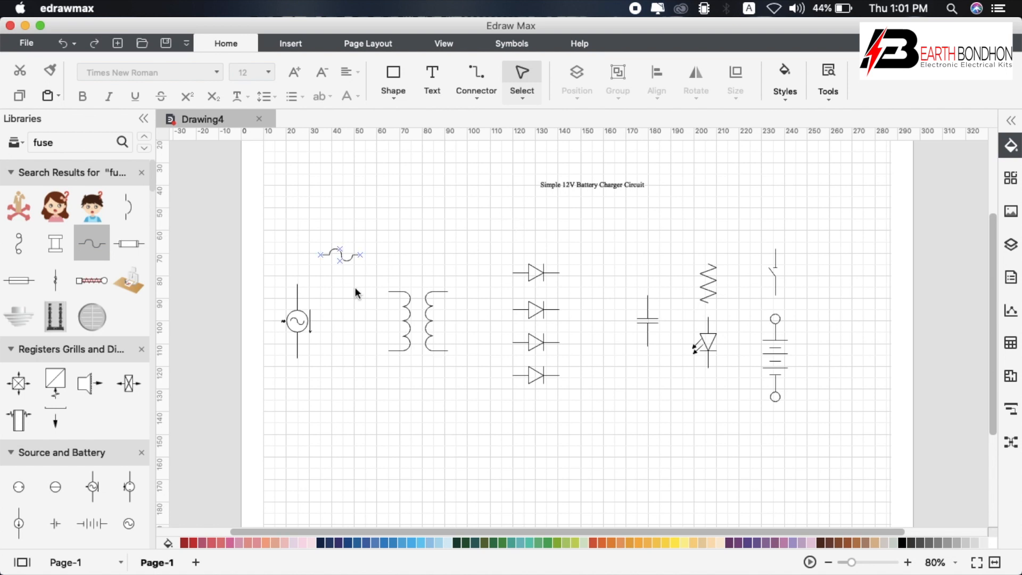
Wire the AC source through the fuse to the transformer primary.
{"action": "left_click", "coordinate": [297, 319]}
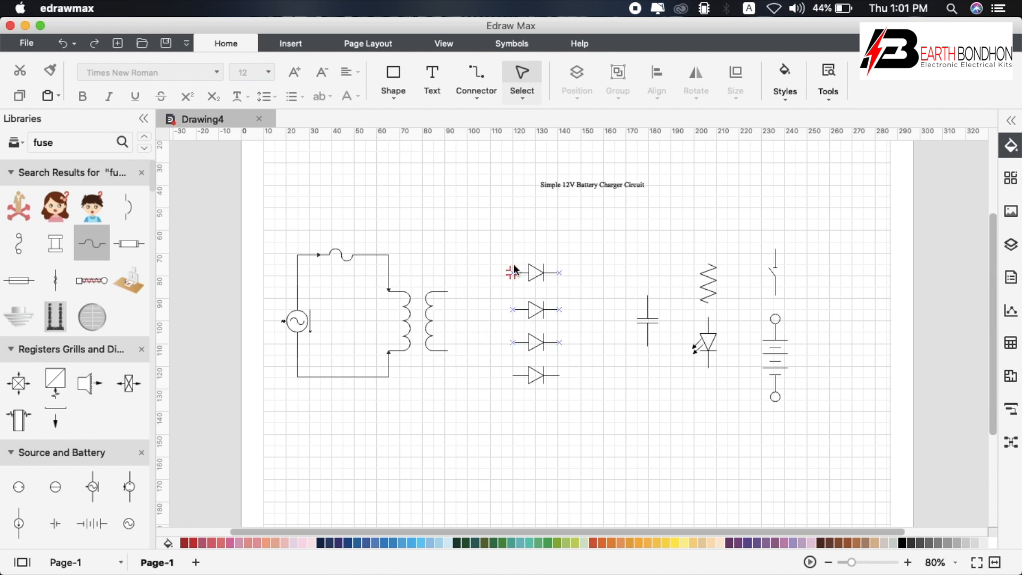
{"action": "mouse_move", "coordinate": [512, 277]}
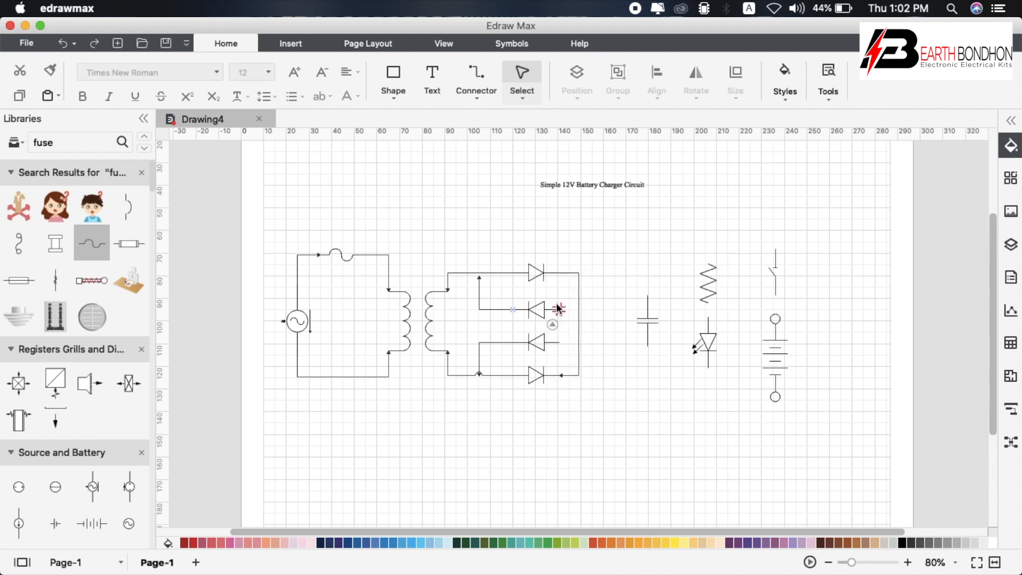
Draw wires to the diodes, the bottom return line, the switch and both battery terminals.
{"action": "left_click", "coordinate": [535, 324]}
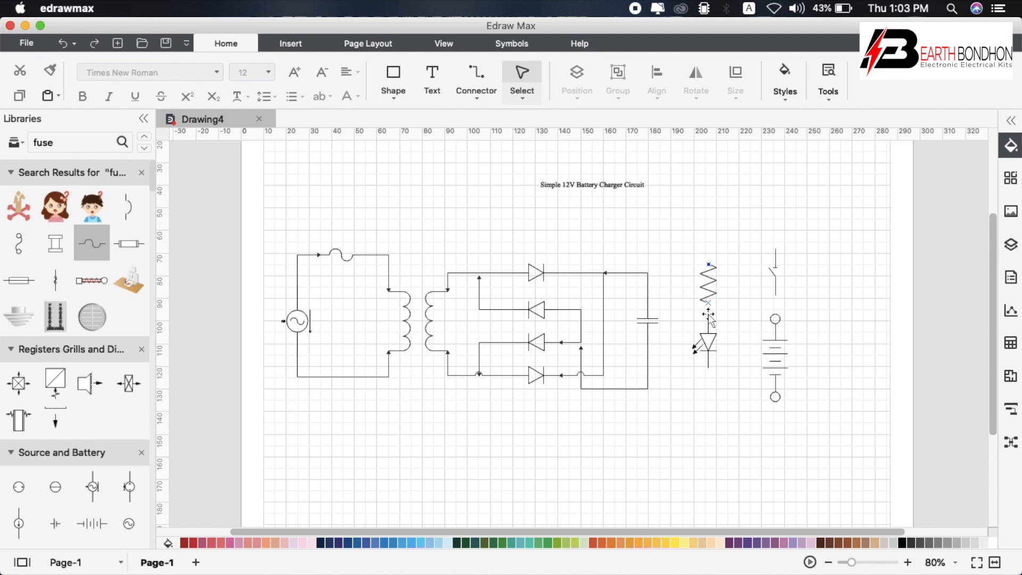
{"action": "mouse_move", "coordinate": [735, 325]}
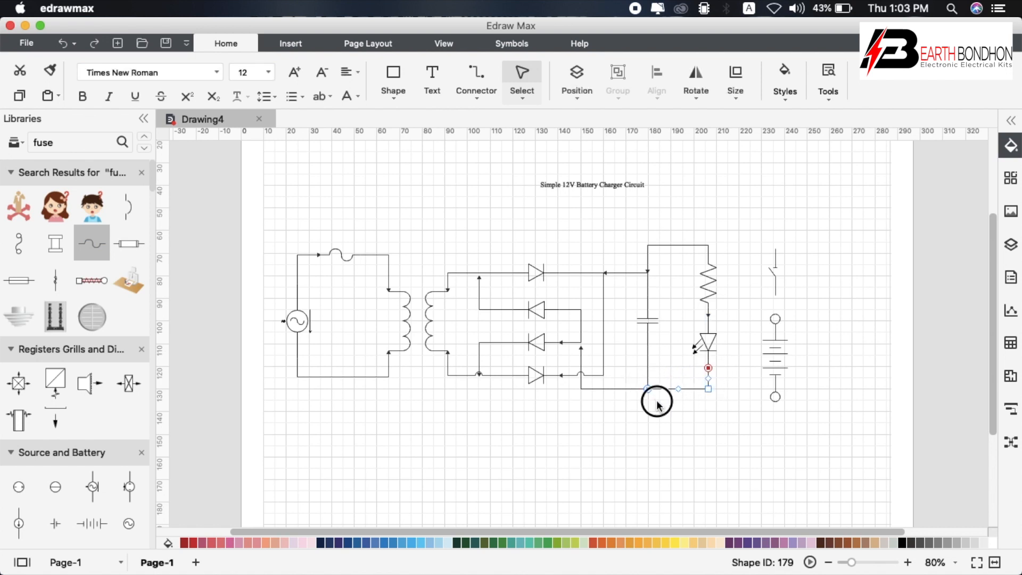
{"action": "left_click", "coordinate": [657, 404]}
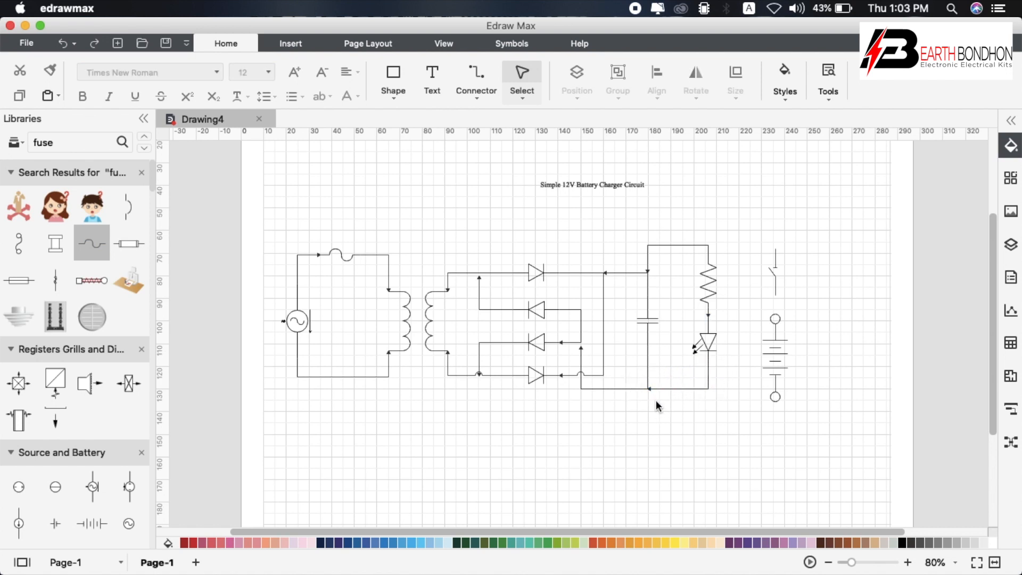
{"action": "mouse_move", "coordinate": [711, 411]}
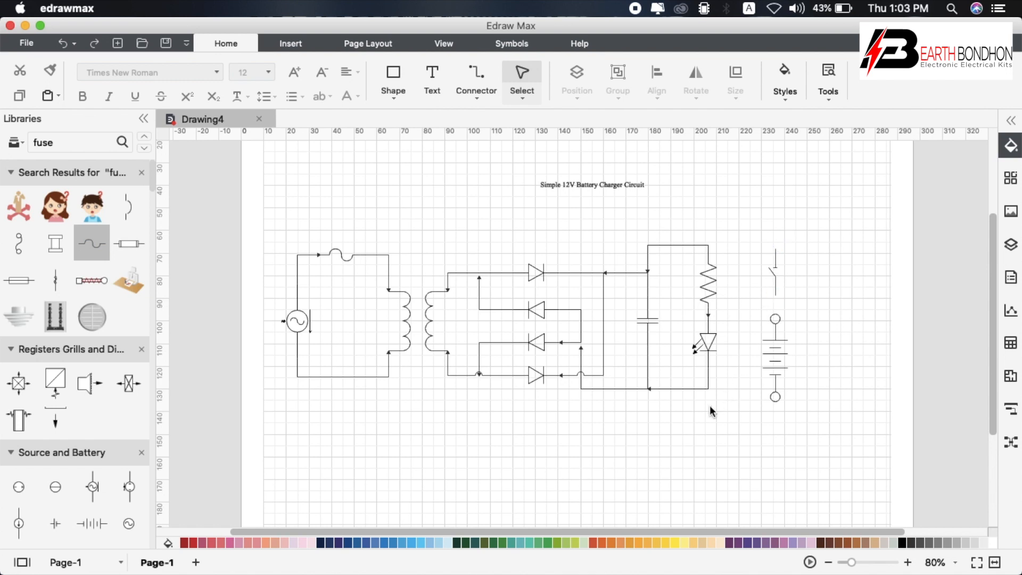
{"action": "left_click", "coordinate": [774, 358]}
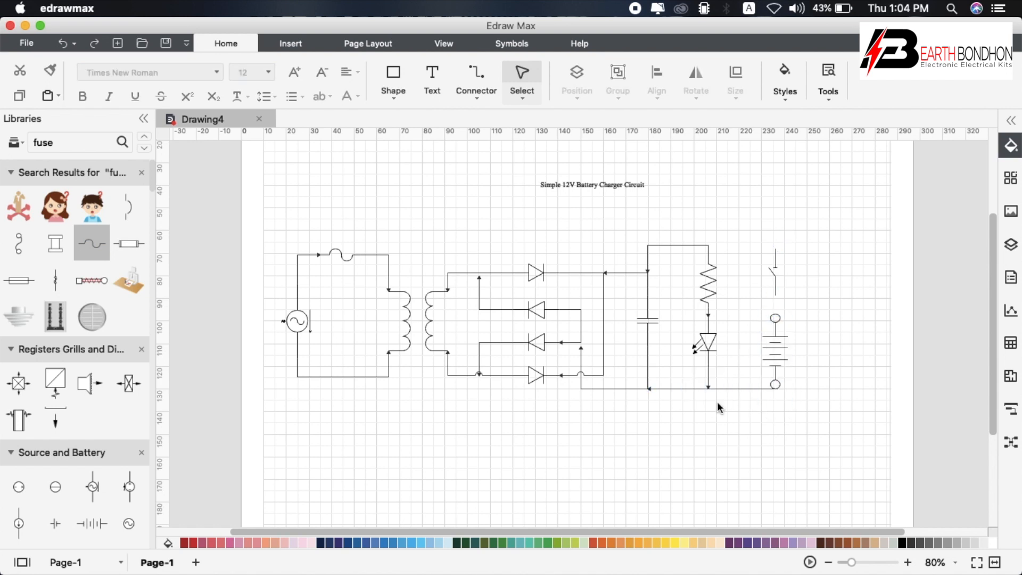
{"action": "mouse_move", "coordinate": [836, 232]}
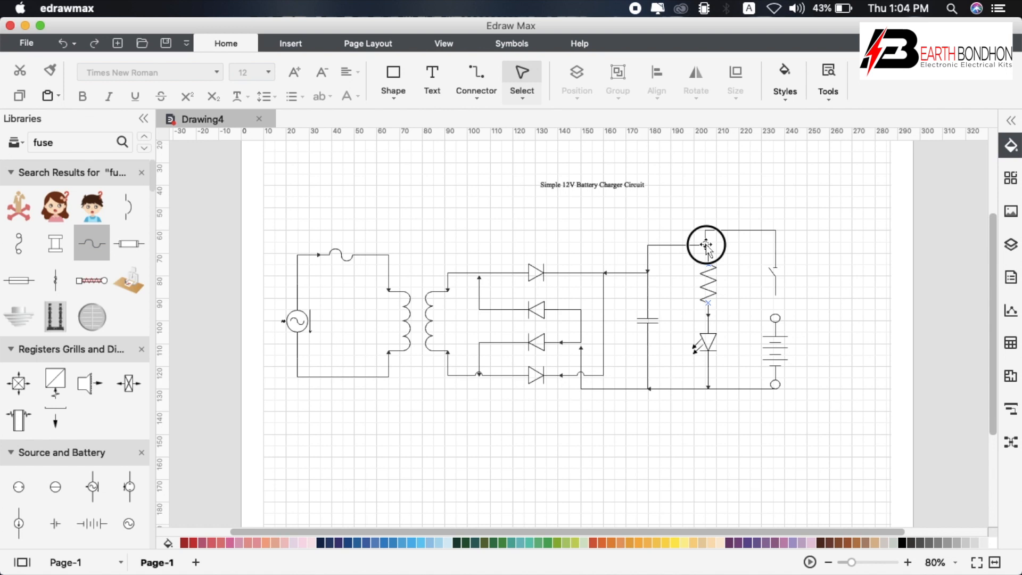
{"action": "left_click", "coordinate": [706, 245]}
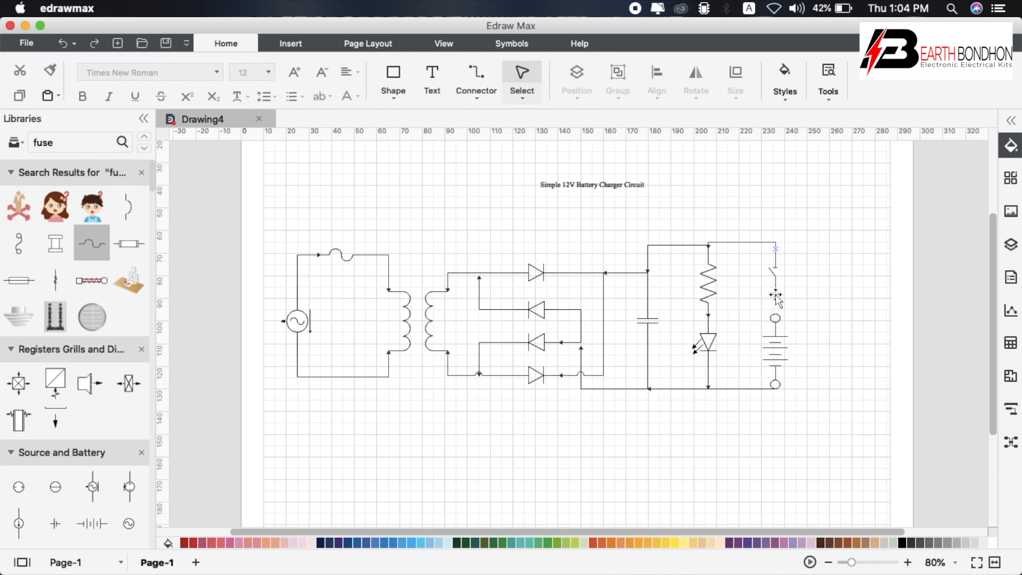
{"action": "left_click", "coordinate": [761, 307]}
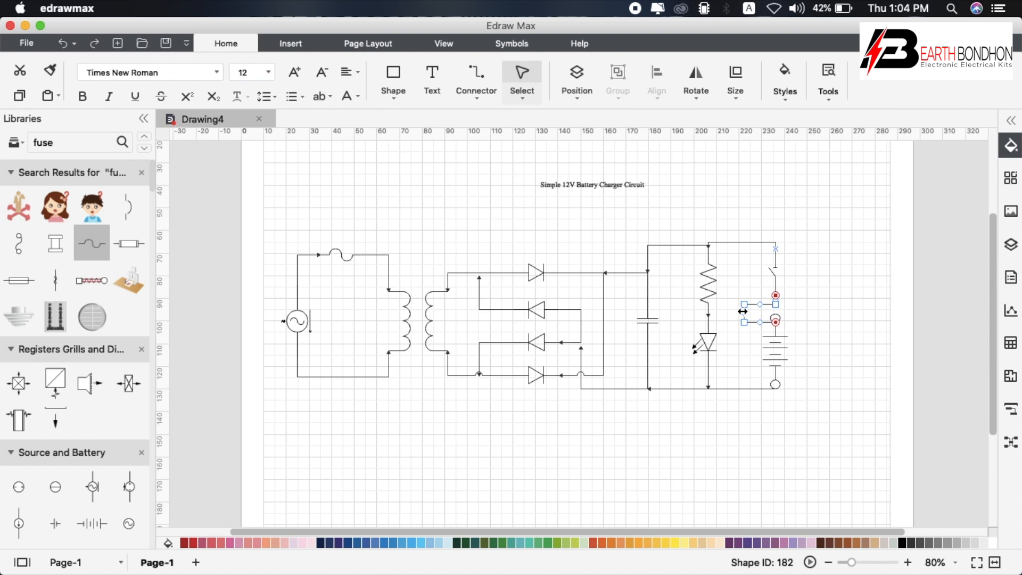
{"action": "left_click", "coordinate": [823, 326]}
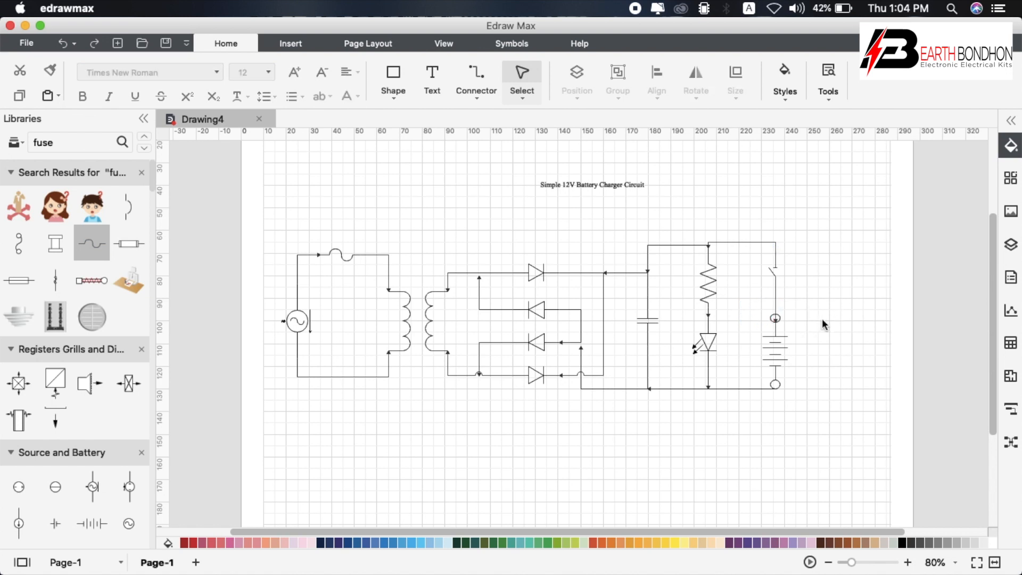
{"action": "mouse_move", "coordinate": [818, 321]}
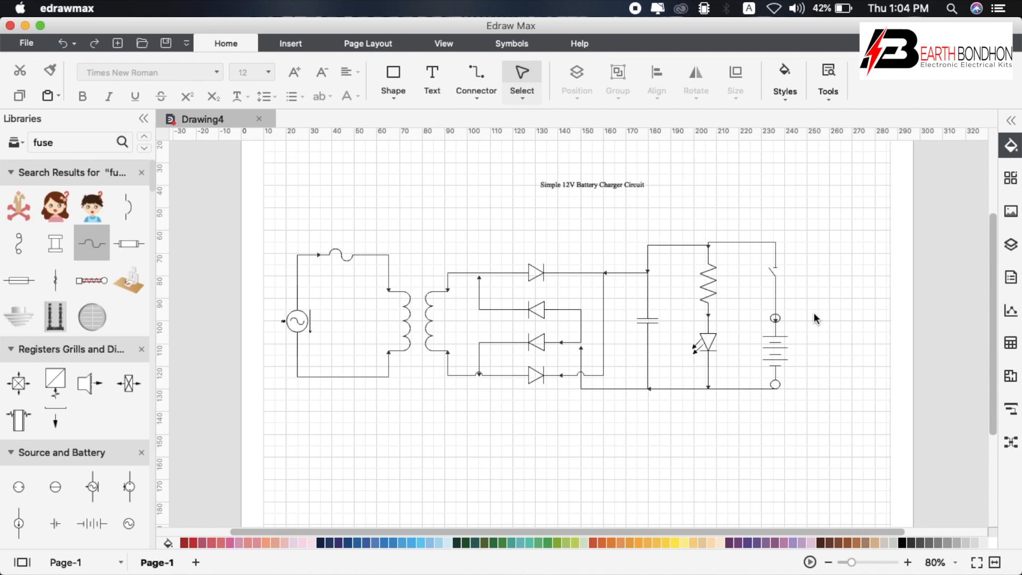
{"action": "mouse_move", "coordinate": [512, 129]}
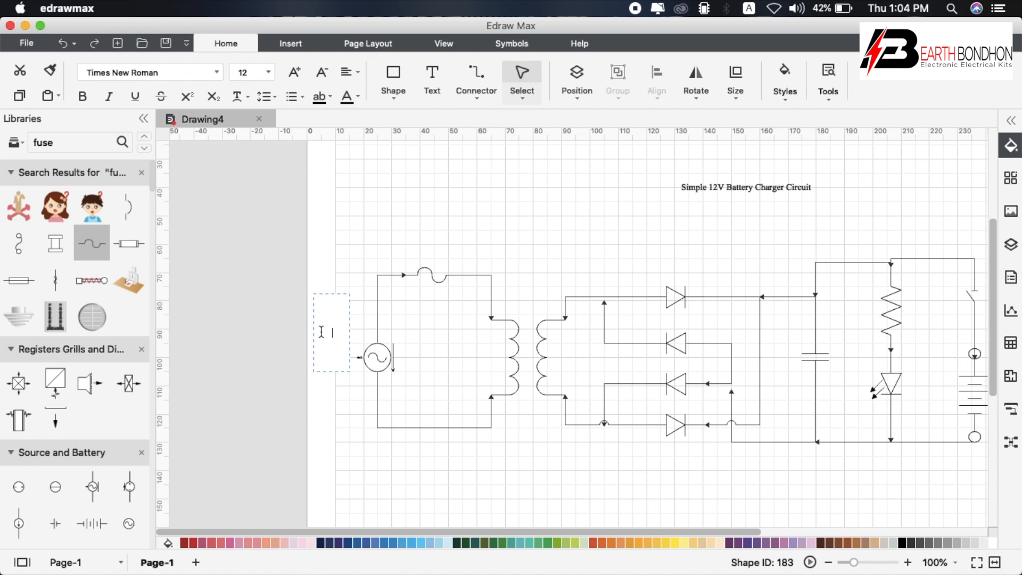
Place text labels '220V Ac Power Supply', 'Fuse' and 'Transformer 12V' beside their symbols.
{"action": "type", "text": "220V"}
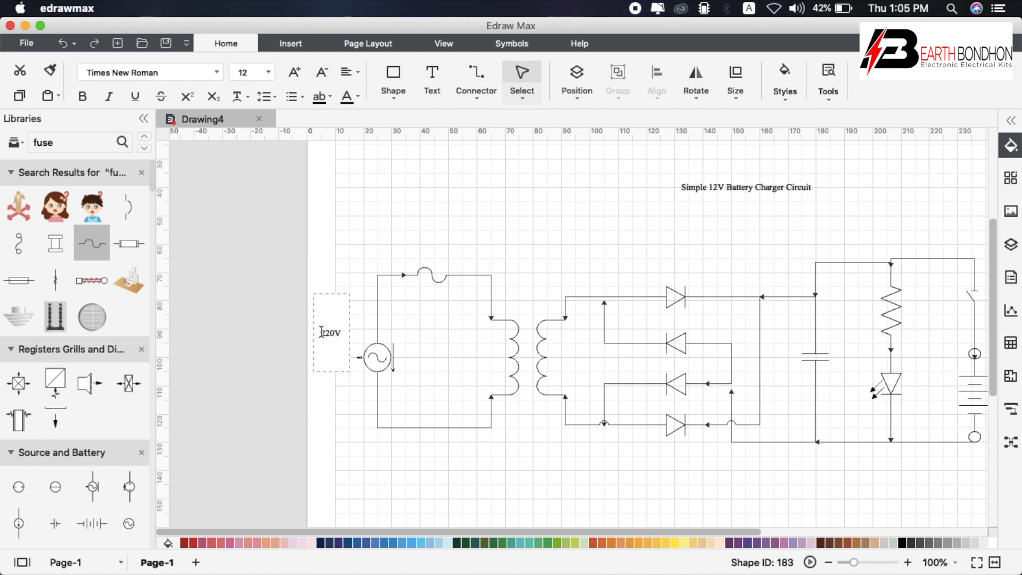
{"action": "type", "text": "Ac"}
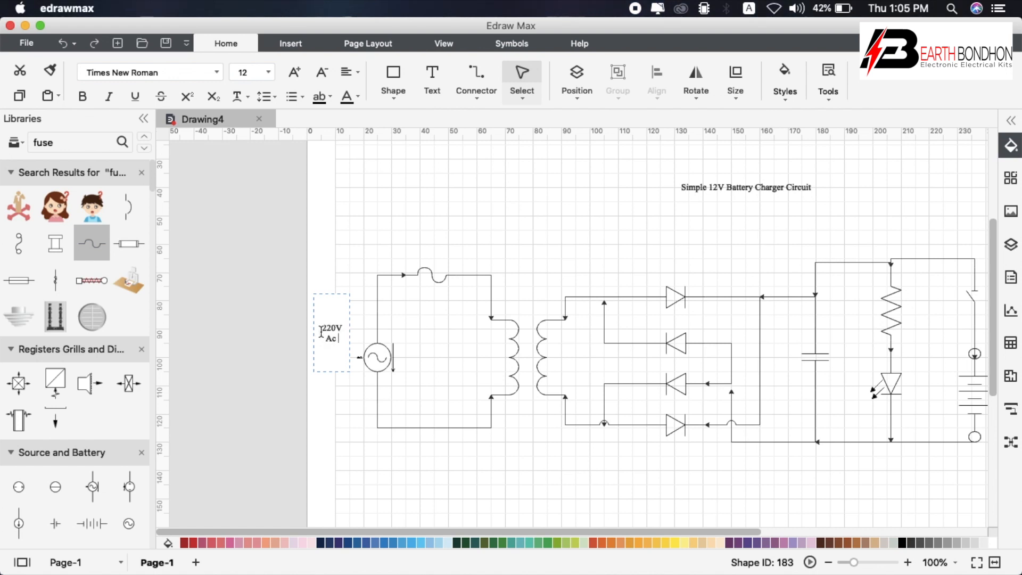
{"action": "type", "text": "Power"}
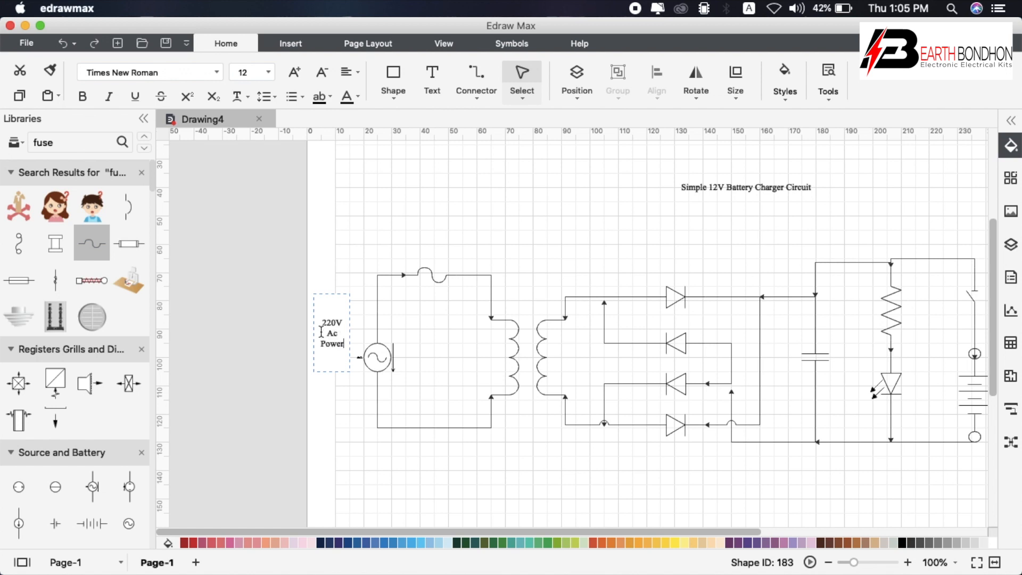
{"action": "type", "text": "Supply"}
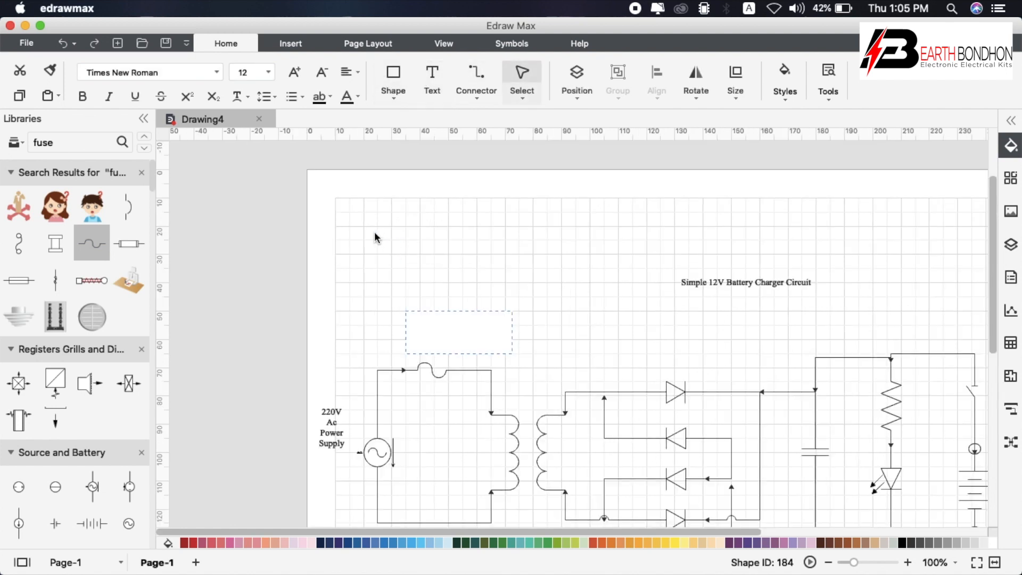
{"action": "type", "text": "FUse"}
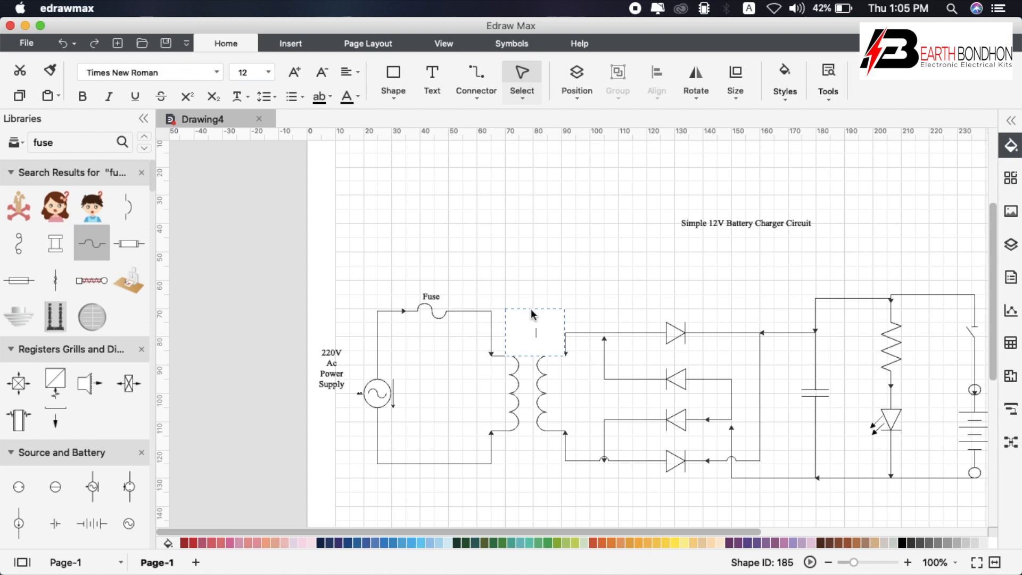
{"action": "type", "text": "Transformer"}
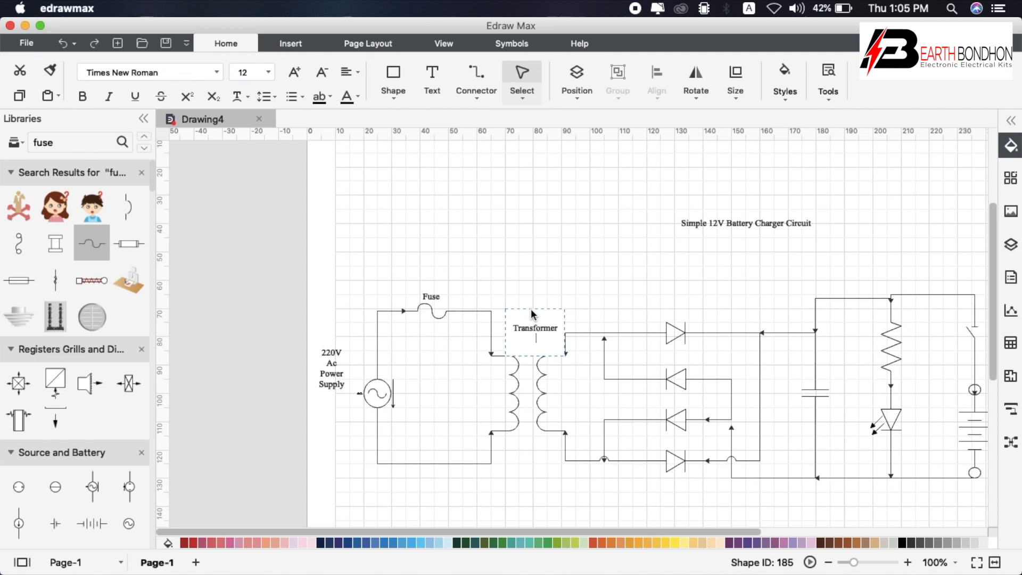
{"action": "type", "text": "12"}
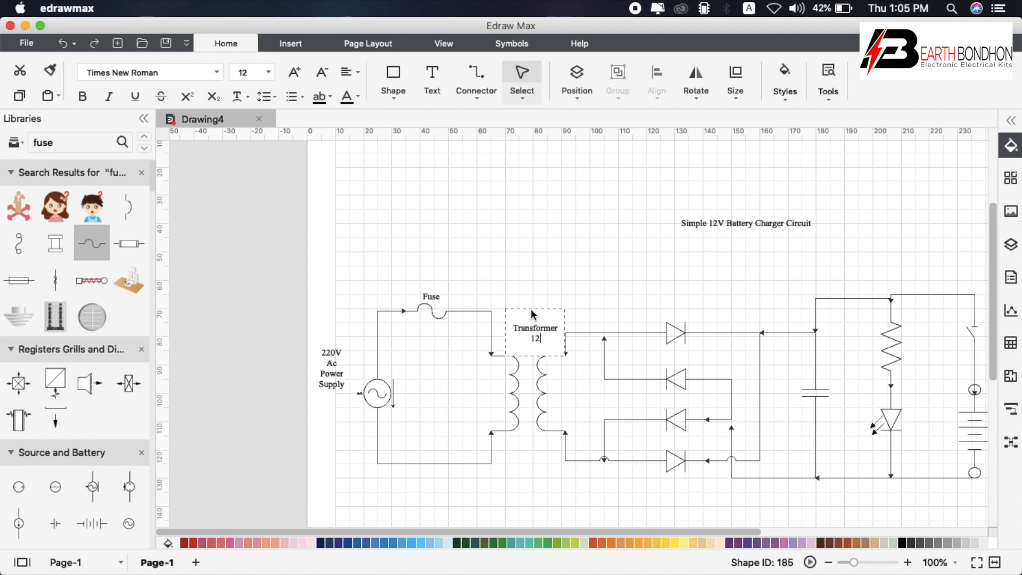
{"action": "type", "text": "V"}
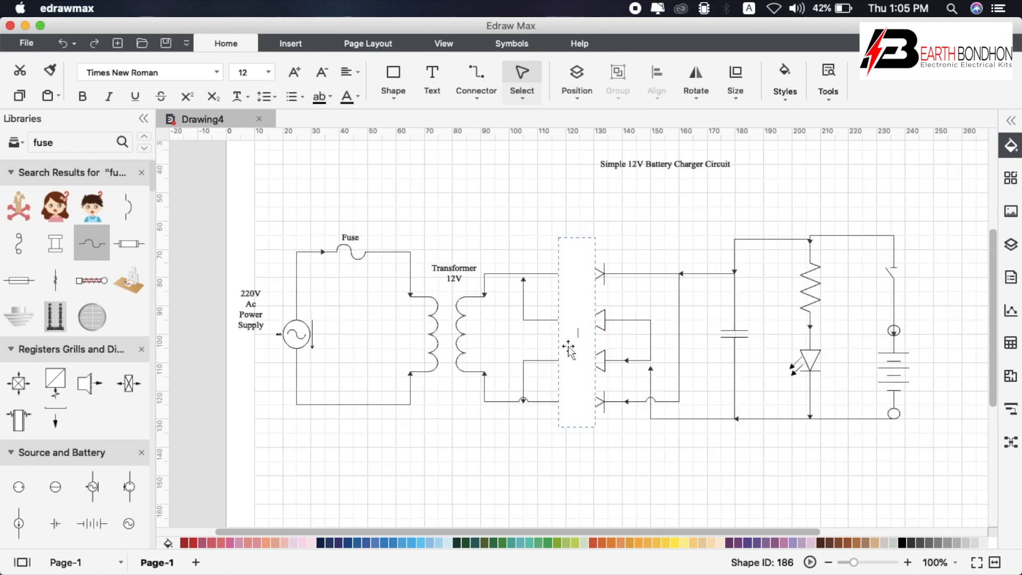
Place text labels 'IN4007' by the diodes and 'Capacitor 1000UF 25V' by the capacitor.
{"action": "type", "text": "IN4"}
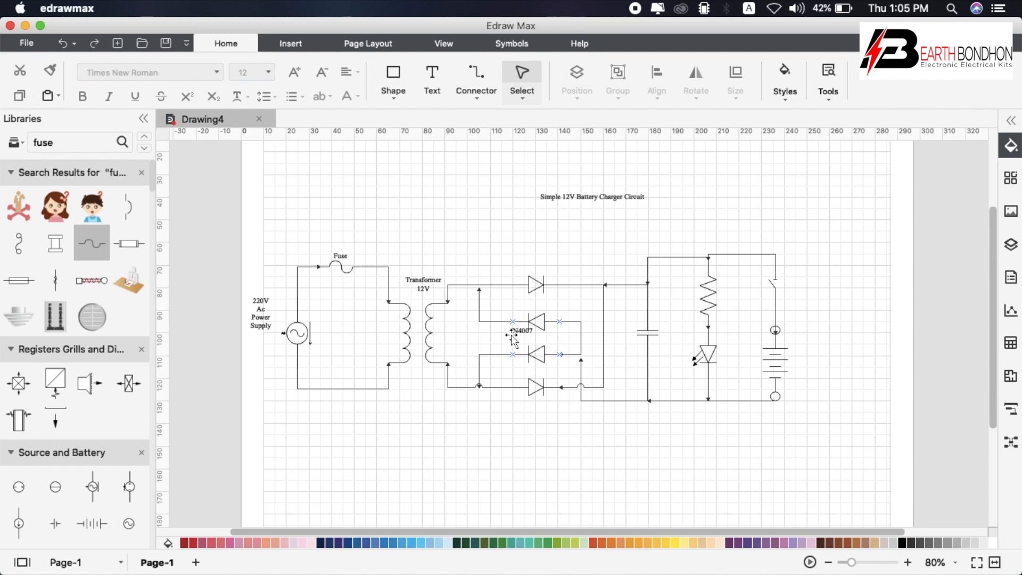
{"action": "left_click", "coordinate": [512, 334]}
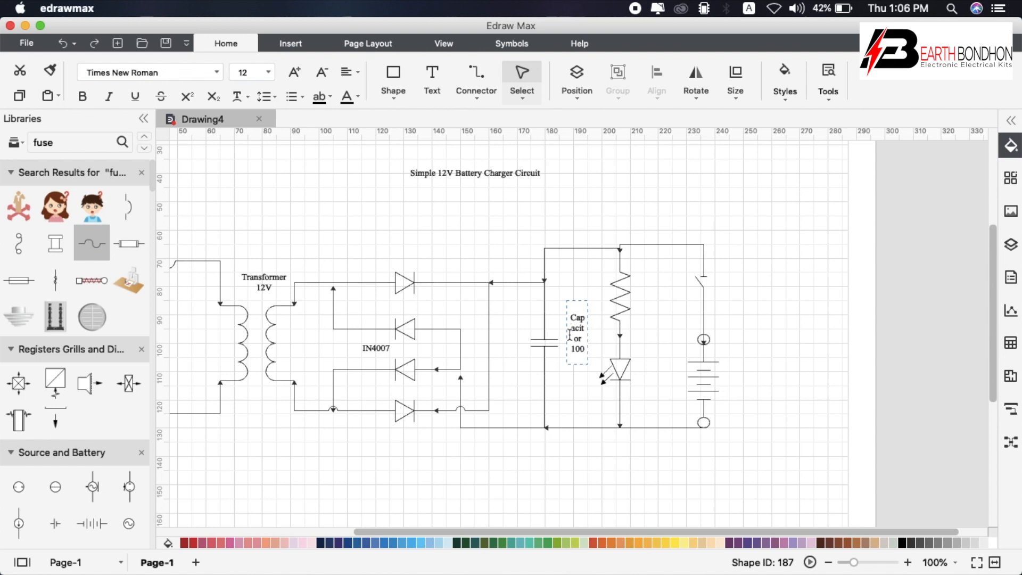
{"action": "type", "text": "0U"}
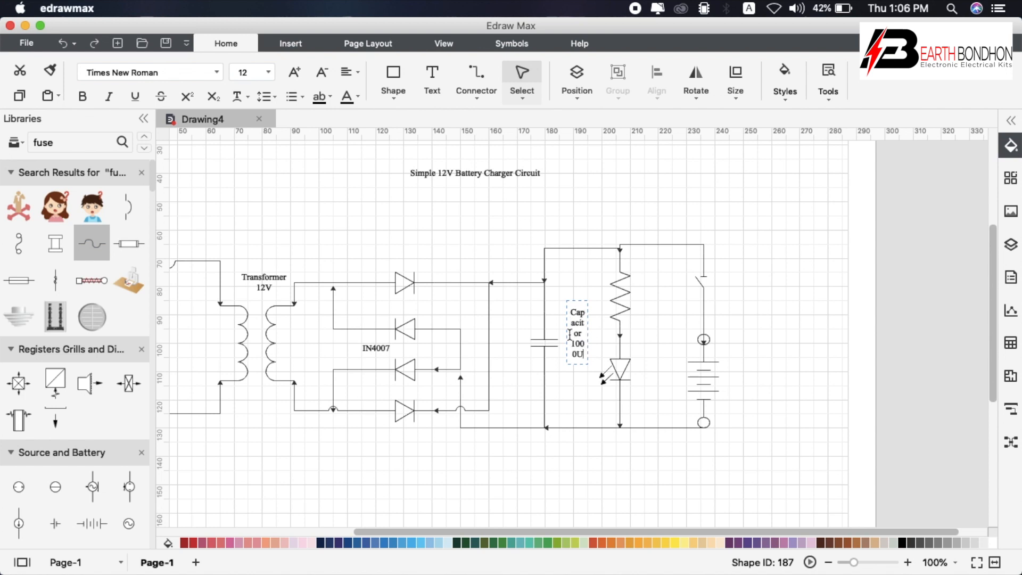
{"action": "type", "text": "F"}
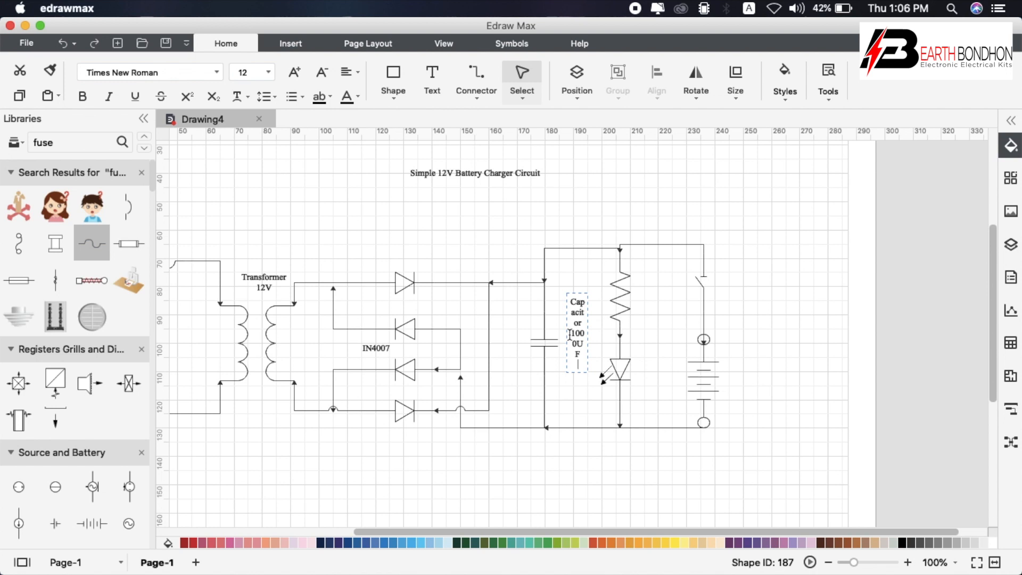
{"action": "type", "text": "25V"}
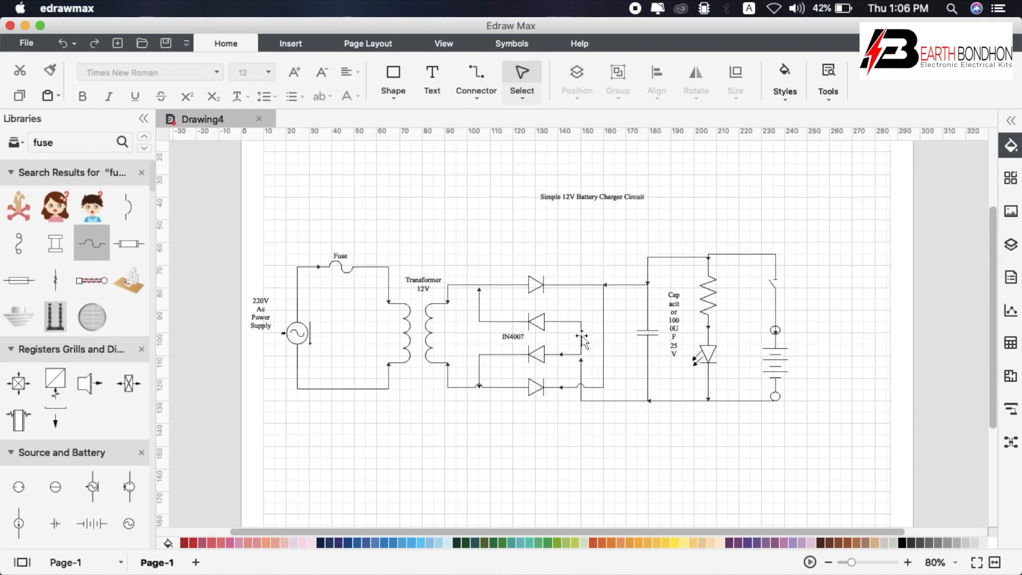
{"action": "left_click", "coordinate": [678, 319]}
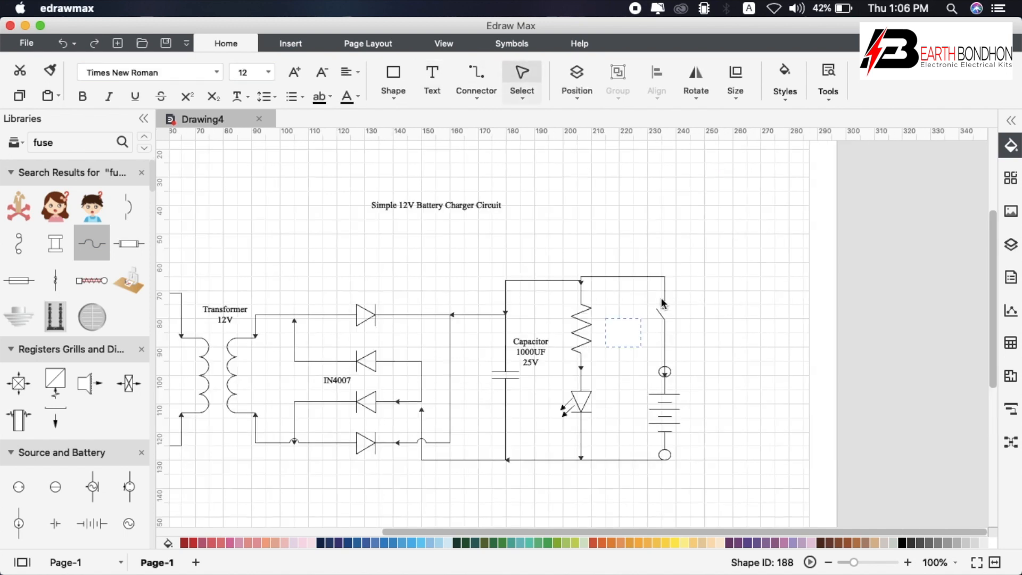
Add the text labels '1K Ohm', 'Battery' and 'Switch On/Off' beside their components.
{"action": "type", "text": "1K"}
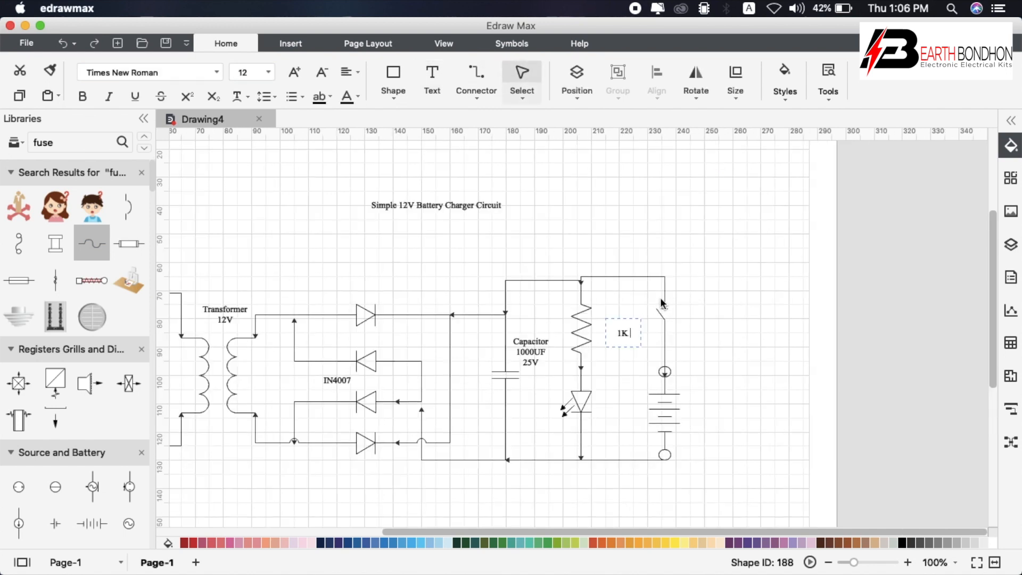
{"action": "type", "text": "Ohm"}
{"action": "type", "text": "LED"}
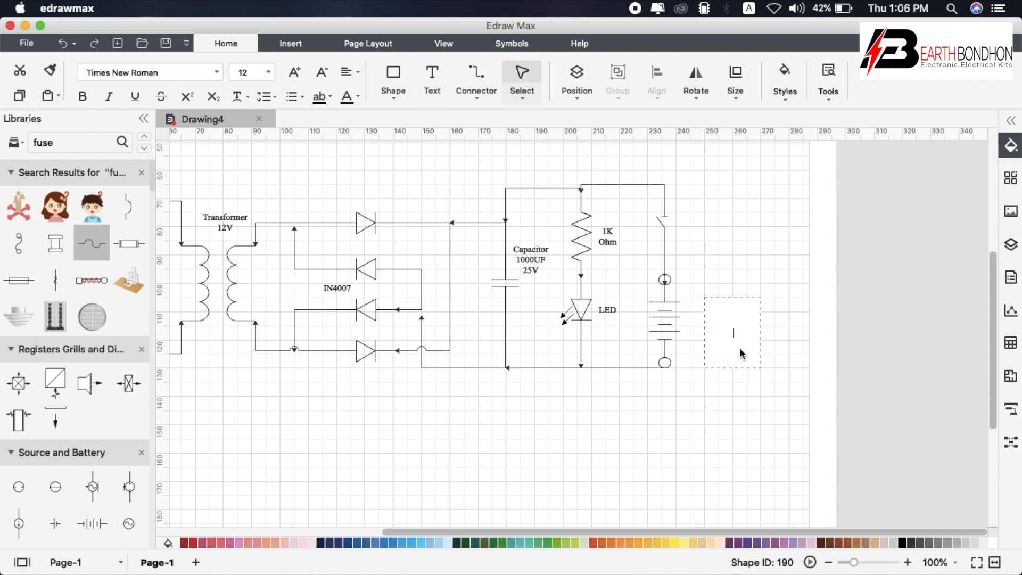
{"action": "type", "text": "Batt"}
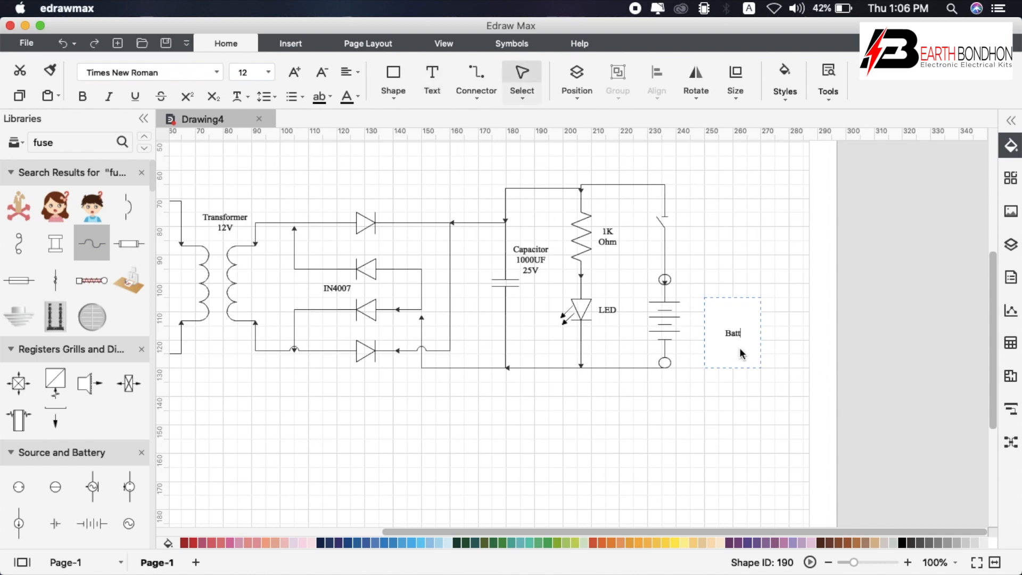
{"action": "type", "text": "ery"}
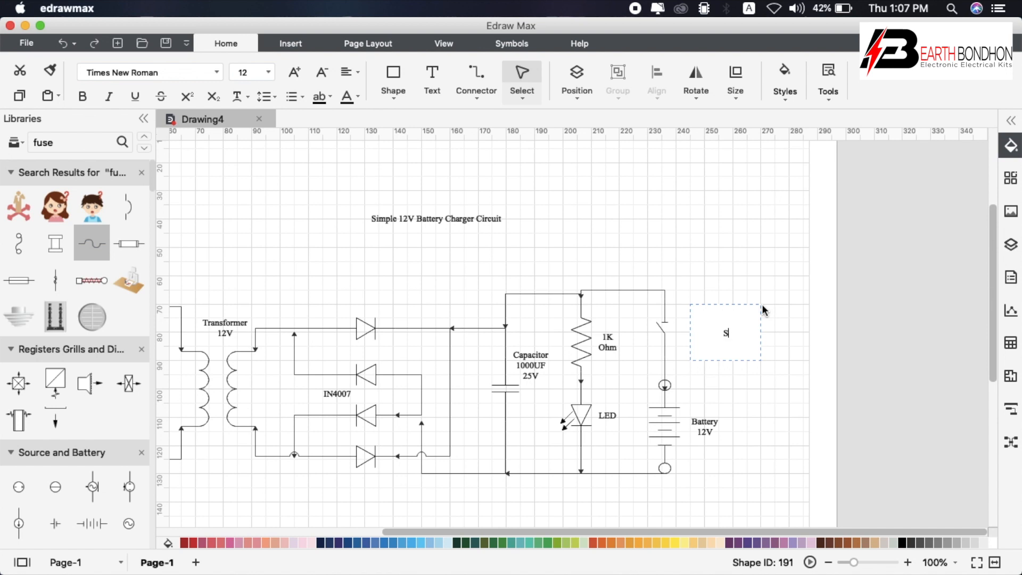
{"action": "type", "text": "Switch"}
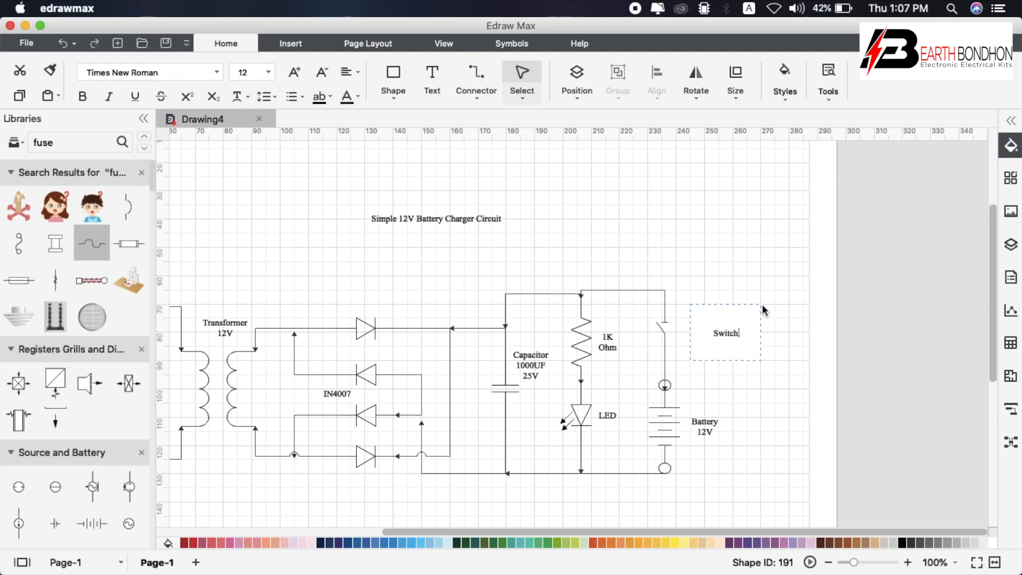
{"action": "type", "text": "On"}
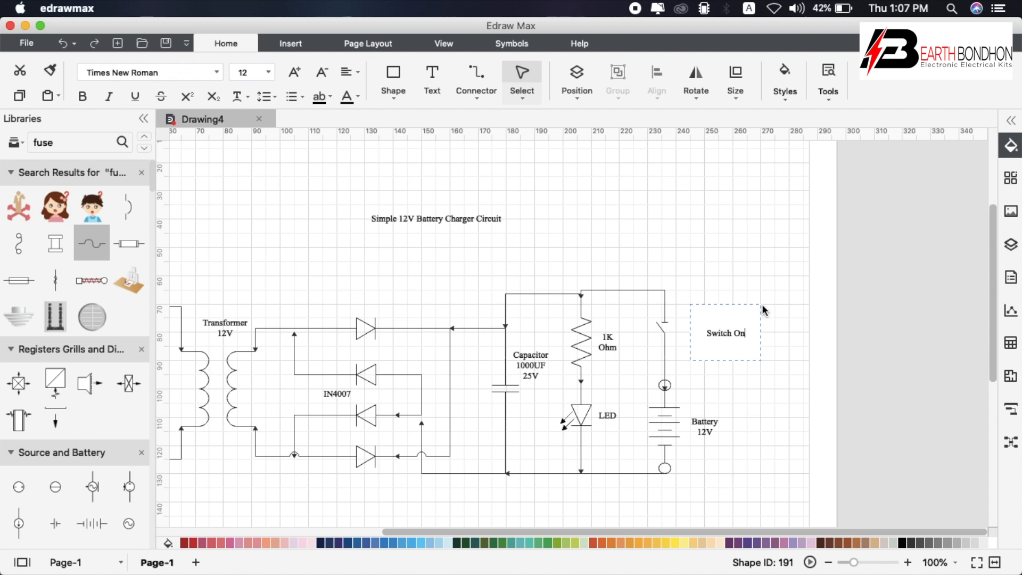
{"action": "type", "text": "/Off"}
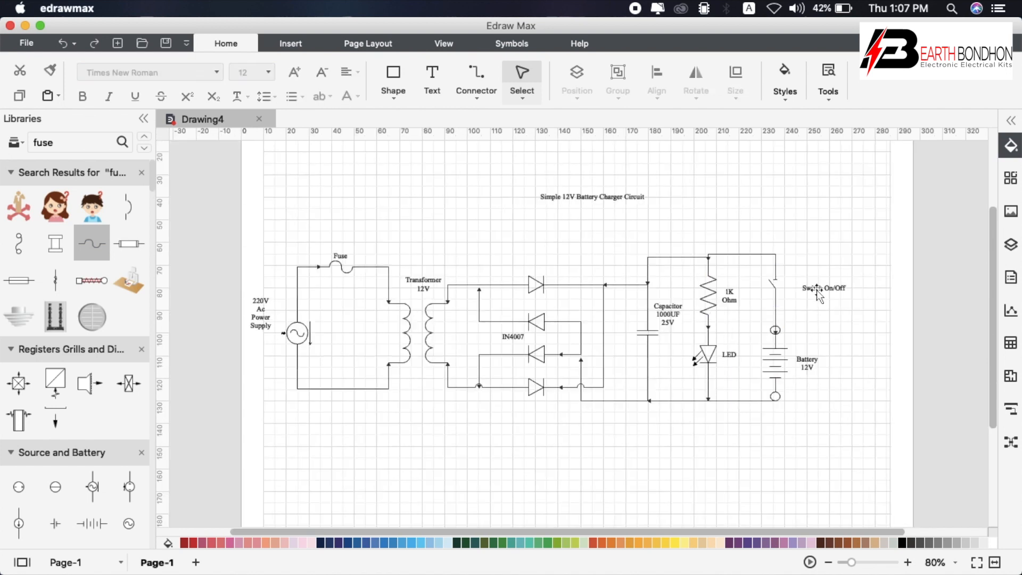
{"action": "left_click", "coordinate": [823, 287]}
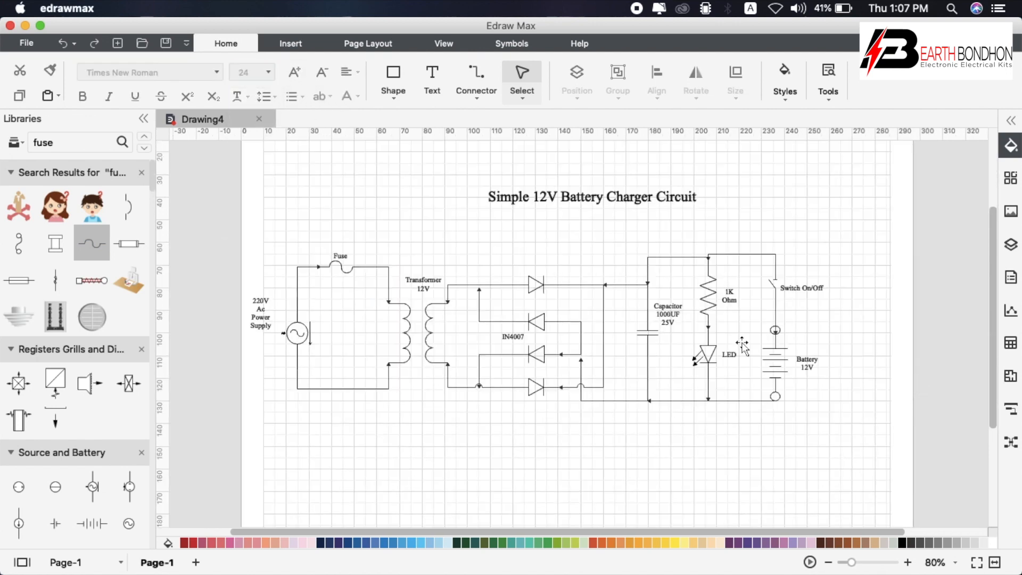
Move the enlarged title closer above the circuit and reposition the Transformer 12V label.
{"action": "left_click", "coordinate": [591, 196]}
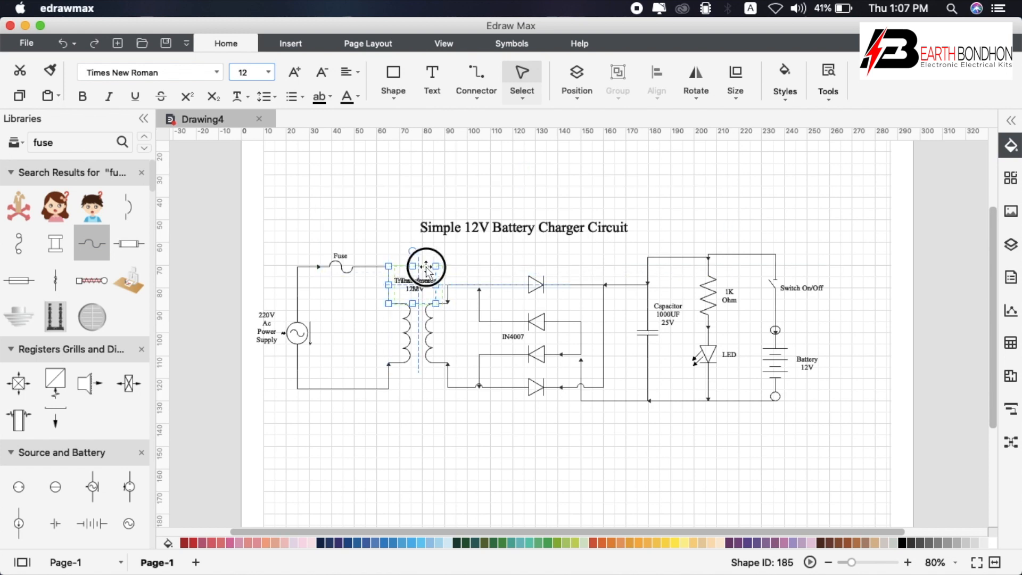
{"action": "left_click", "coordinate": [517, 457]}
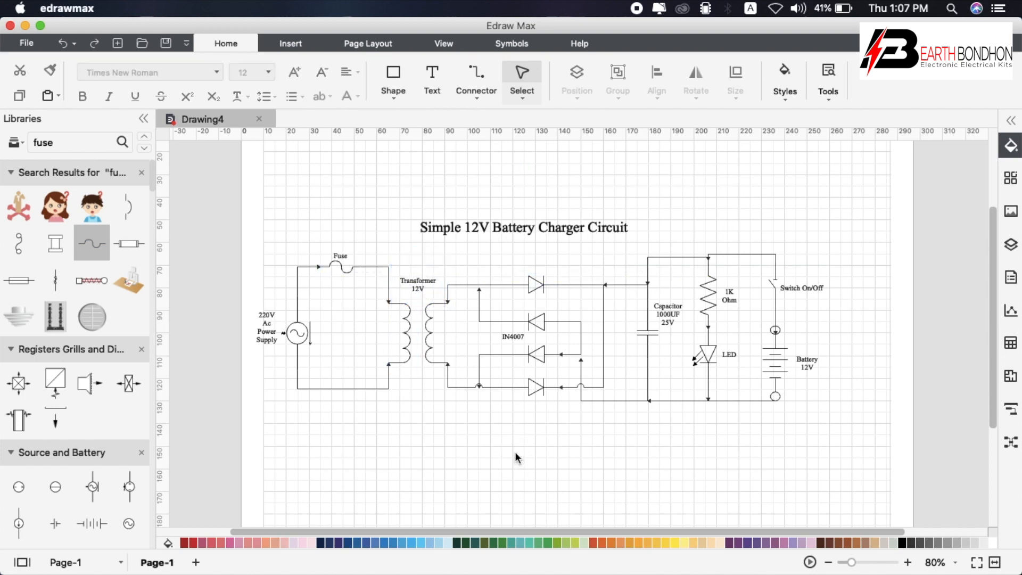
{"action": "mouse_move", "coordinate": [546, 467]}
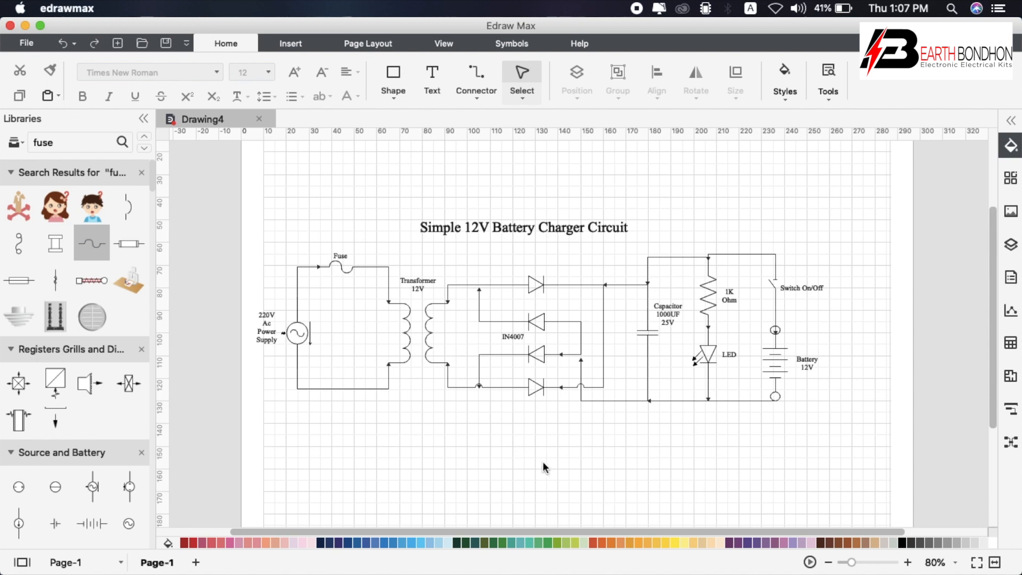
Save the schematic as an Adobe PDF named 'simple 12V Battery Charger Circuit'.
{"action": "left_click", "coordinate": [26, 44]}
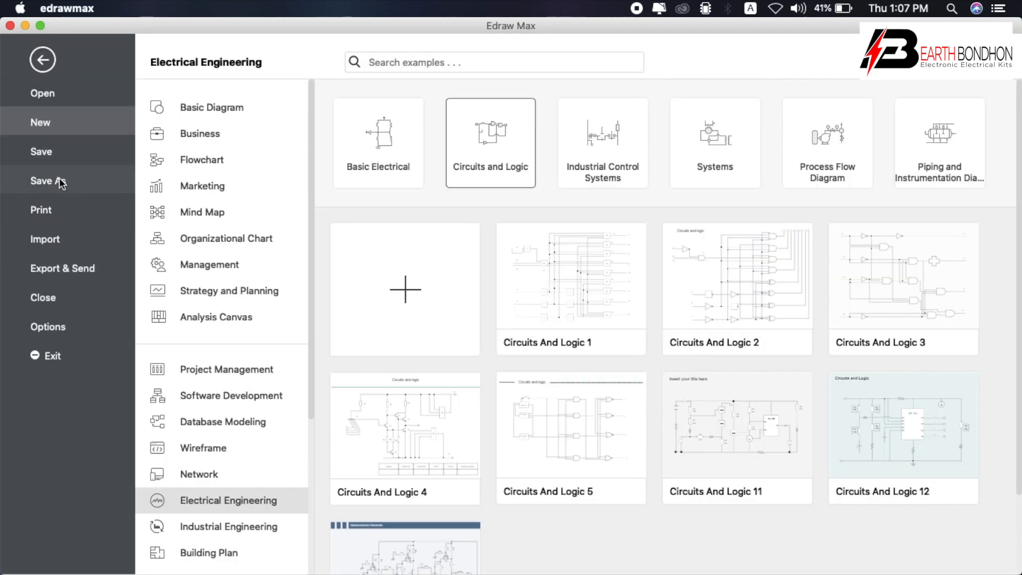
{"action": "left_click", "coordinate": [48, 180]}
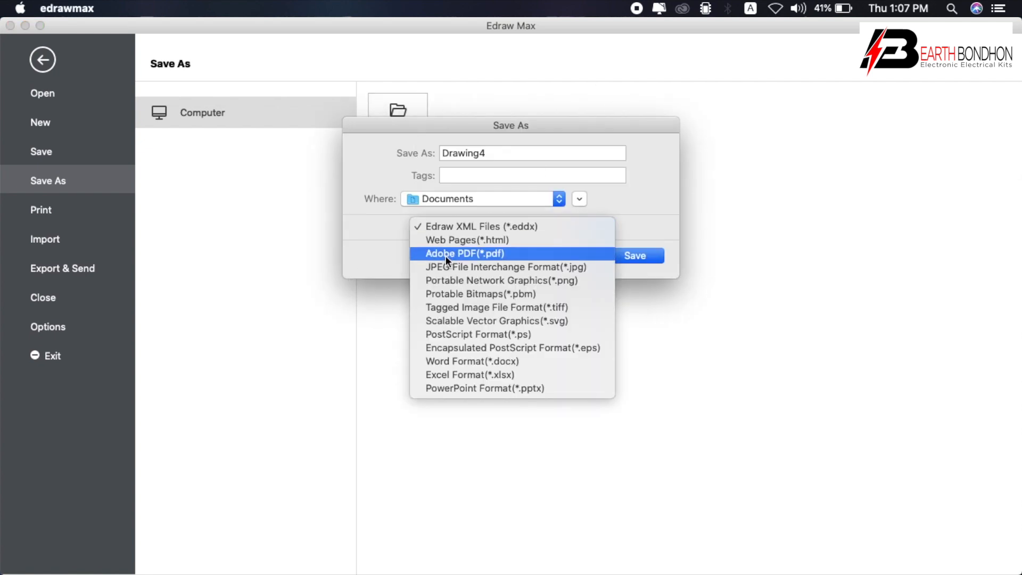
{"action": "mouse_move", "coordinate": [508, 259]}
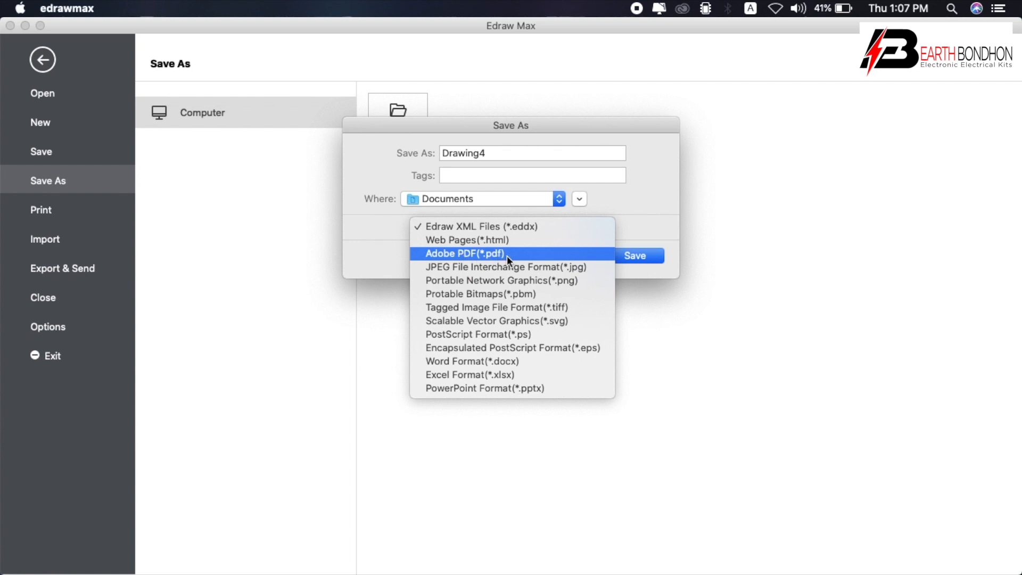
{"action": "left_click", "coordinate": [463, 254]}
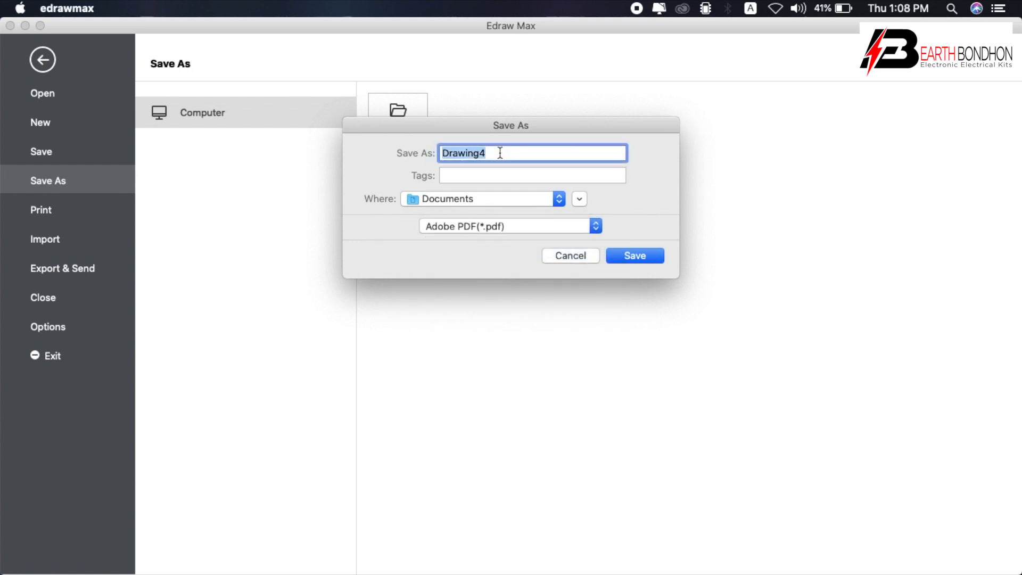
{"action": "type", "text": "simple"}
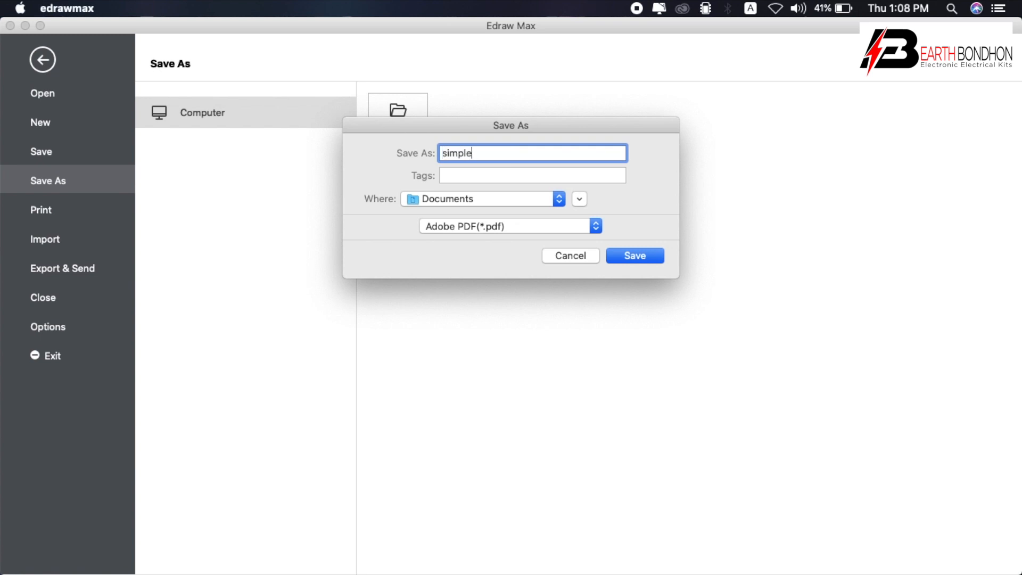
{"action": "type", "text": "12"}
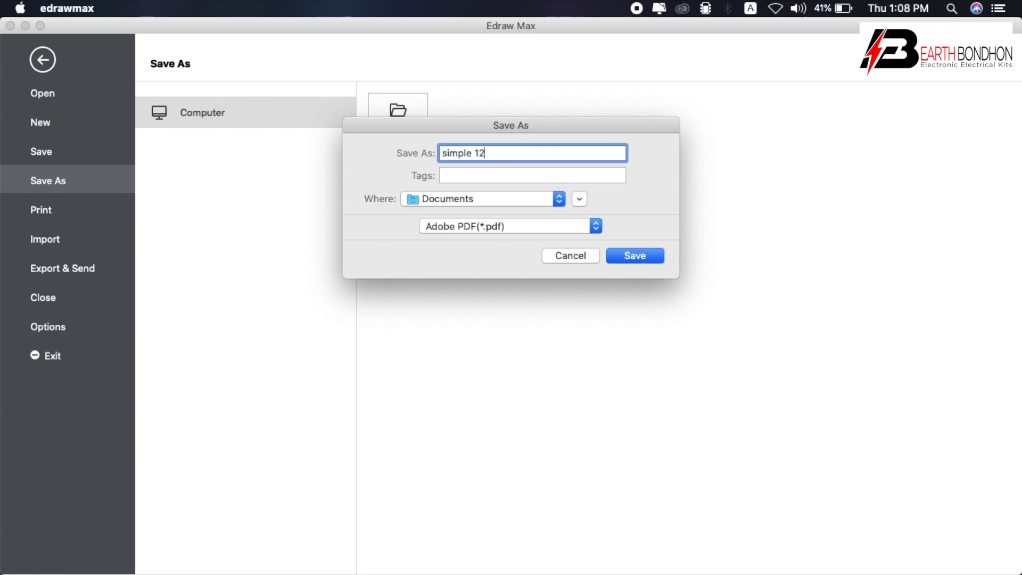
{"action": "type", "text": "V"}
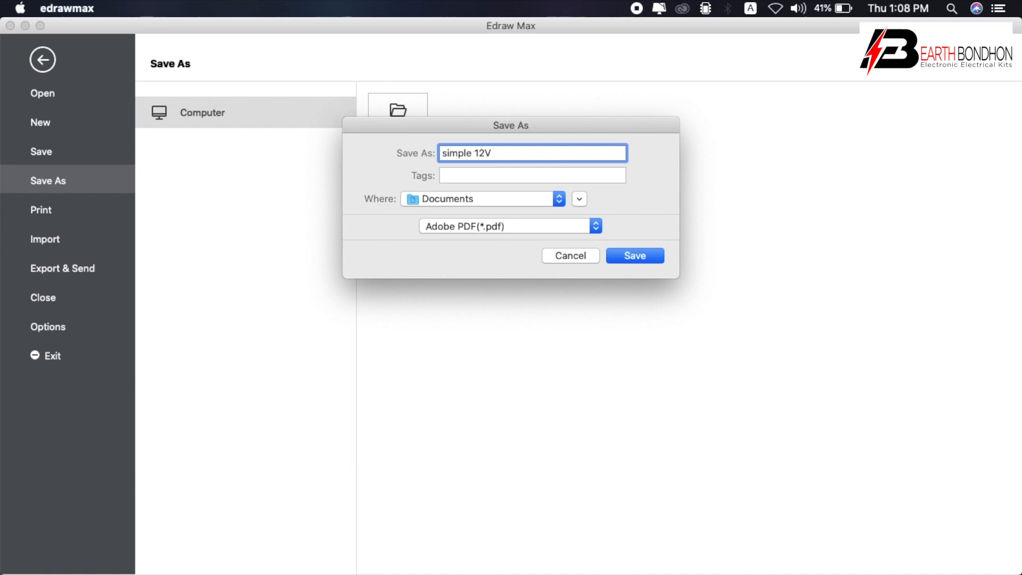
{"action": "type", "text": "Batt"}
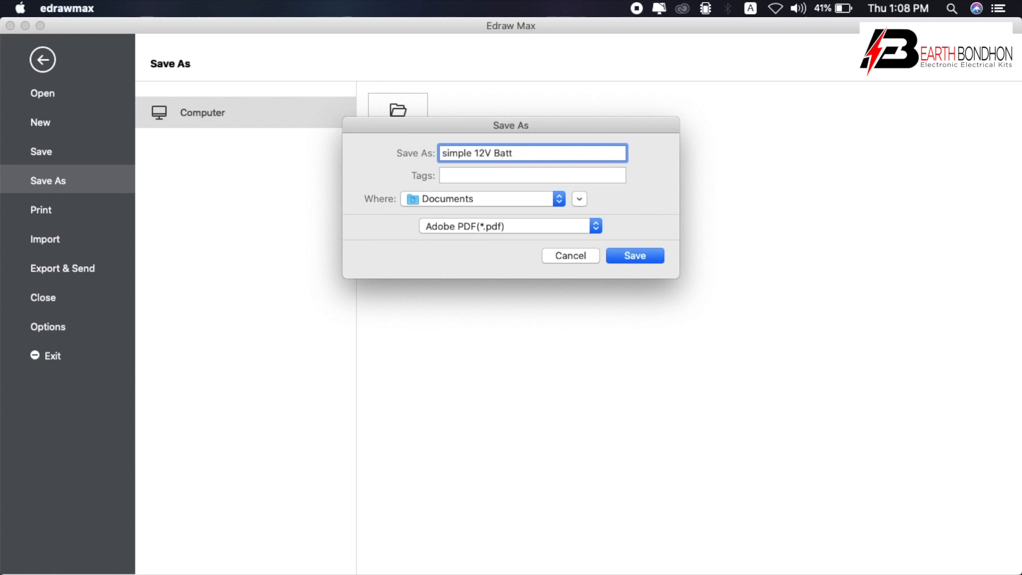
{"action": "type", "text": "ery Cha"}
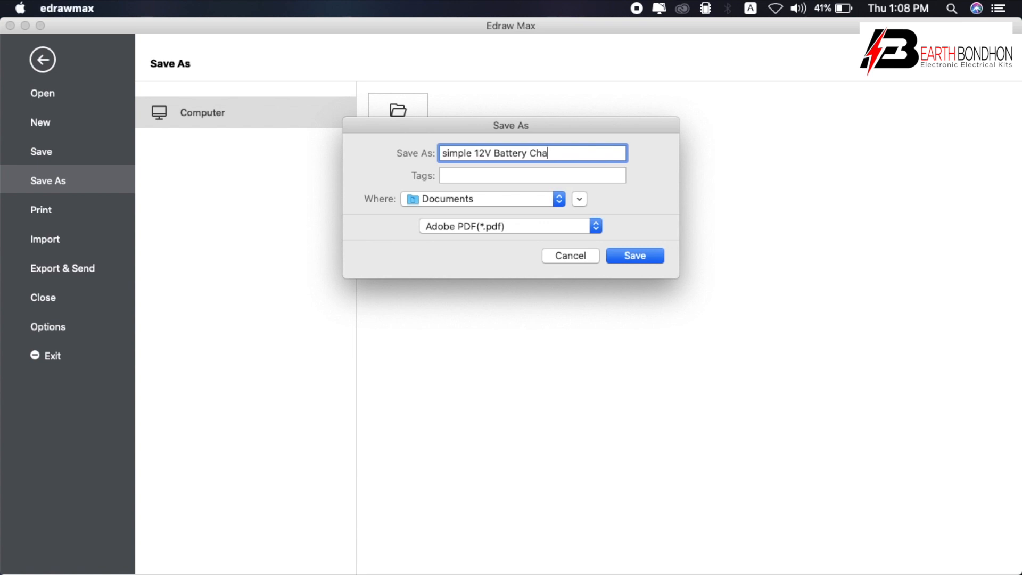
{"action": "type", "text": "ger Circ"}
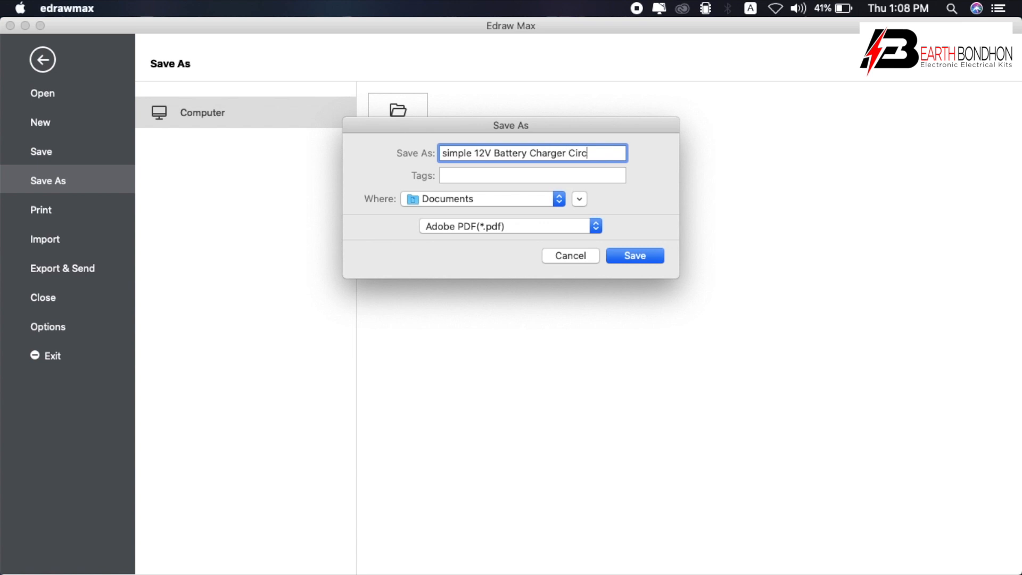
{"action": "type", "text": "uit"}
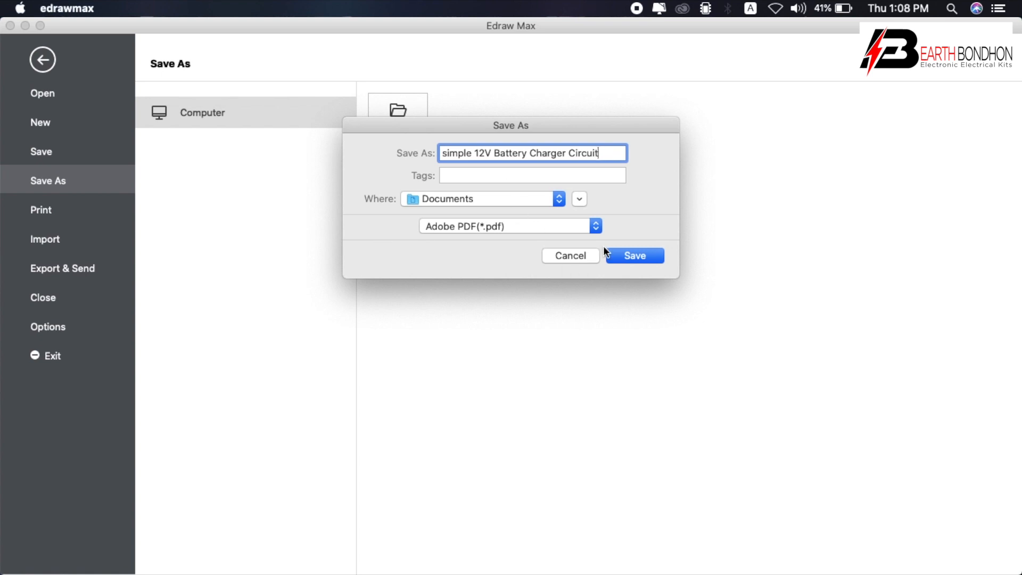
{"action": "left_click", "coordinate": [634, 255]}
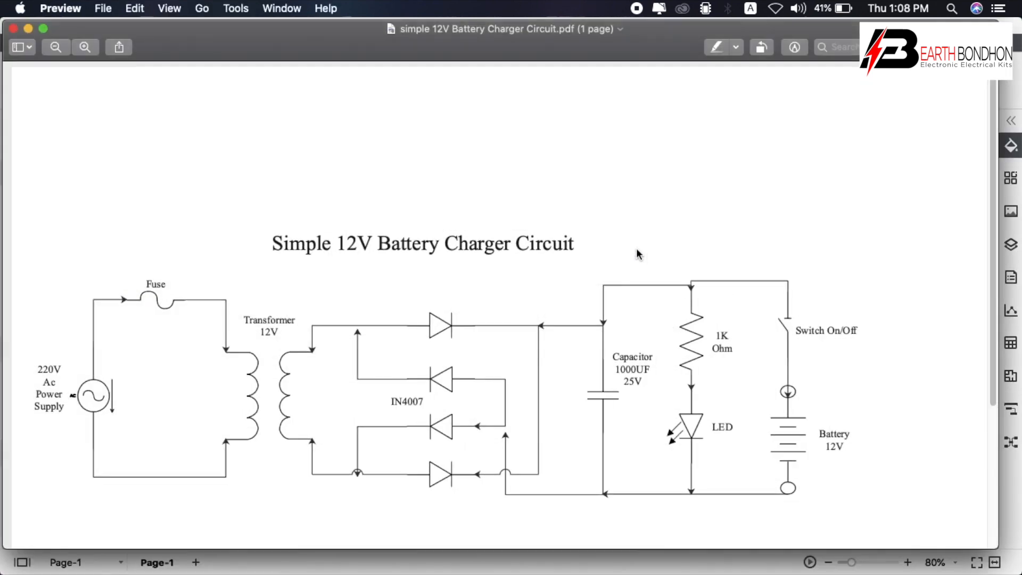